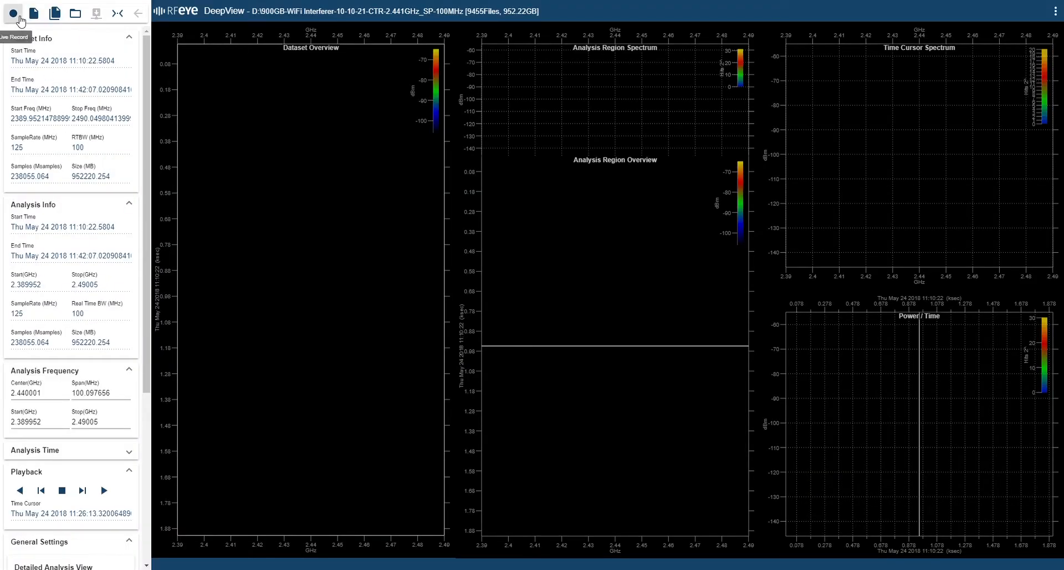
Switch DeepView to Live Record mode showing the real-time 2.4 GHz spectrum and waterfall
left_click(13, 12)
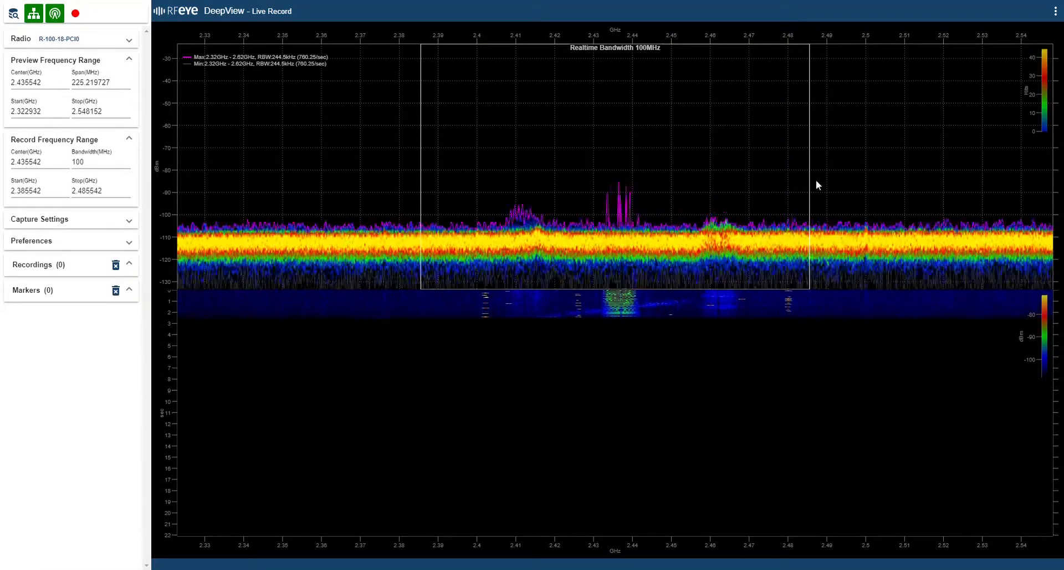
mouse_move(732, 86)
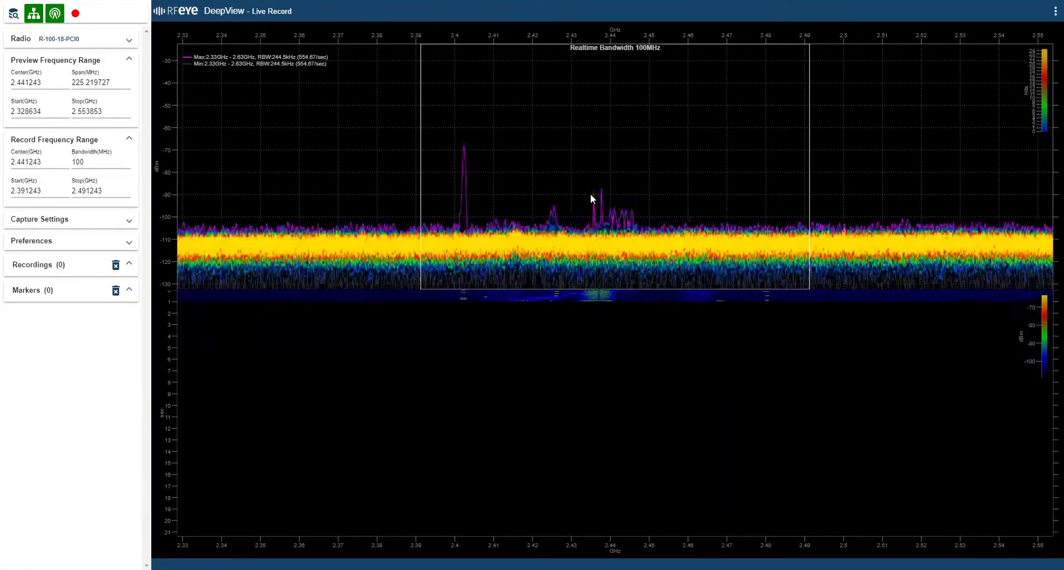
mouse_move(75, 13)
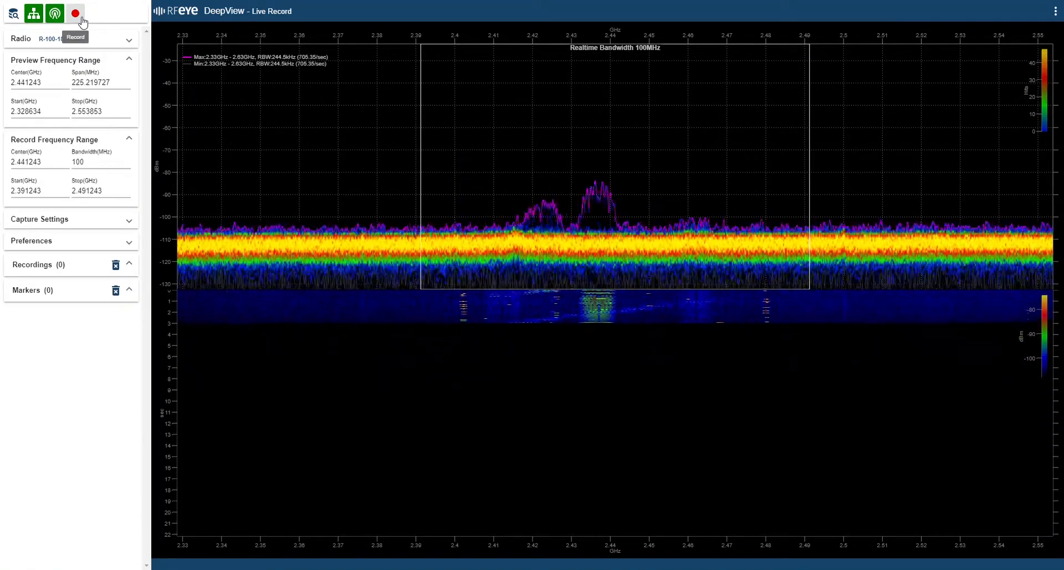
Start and stop a recording of the 100 MHz band at 2.441 GHz, leaving a 12.4 GB capture
left_click(75, 13)
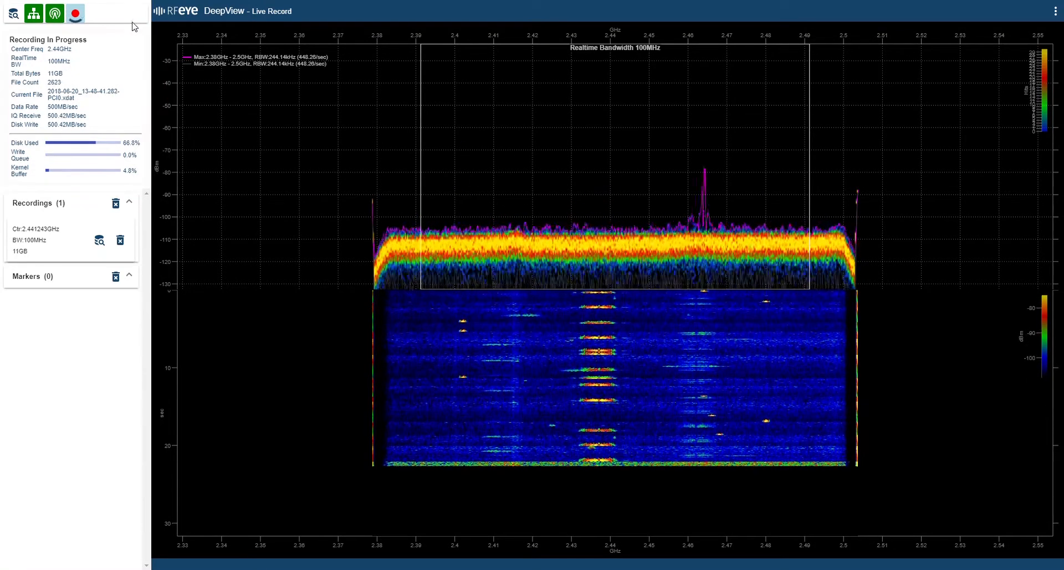
left_click(75, 13)
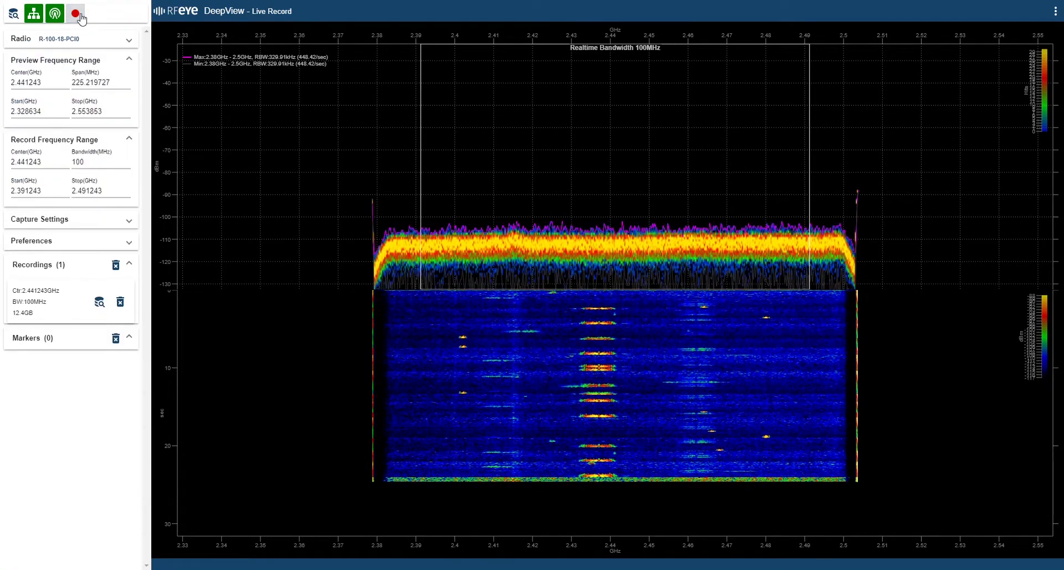
left_click(74, 13)
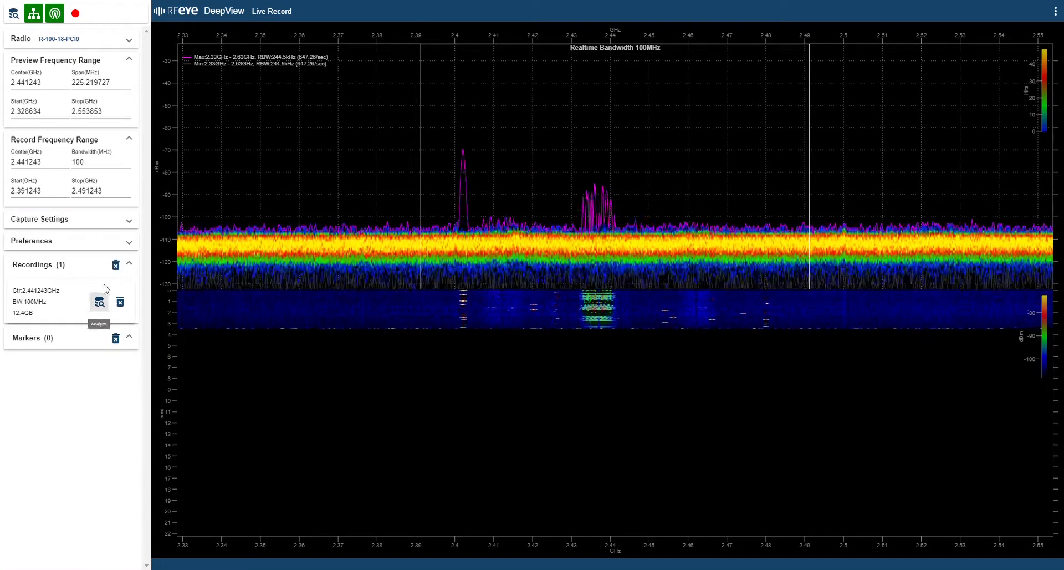
mouse_move(79, 275)
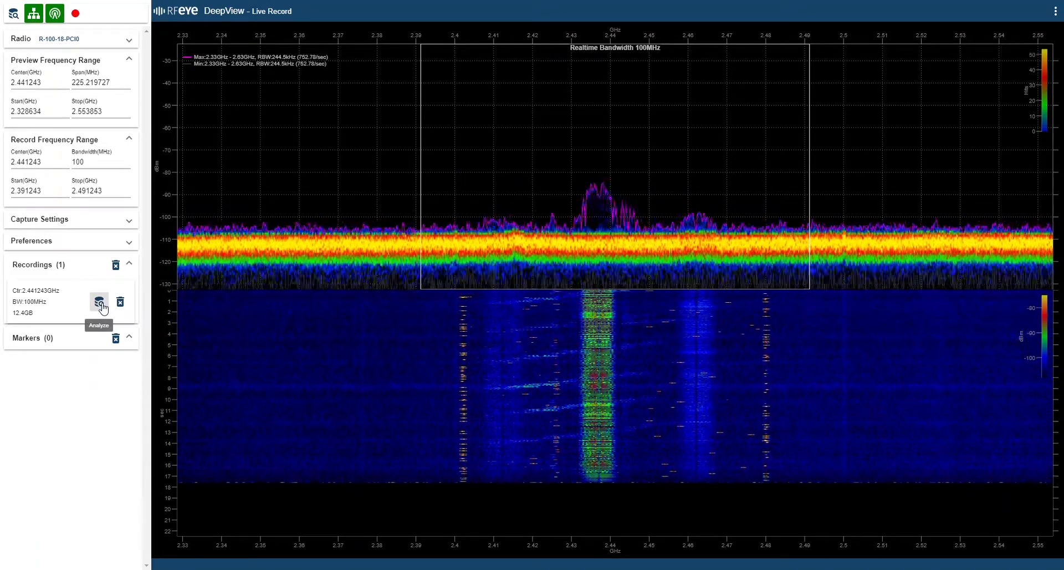
Analyze the new 12.41 GB recording, loading its overview waterfall and spectra
left_click(99, 301)
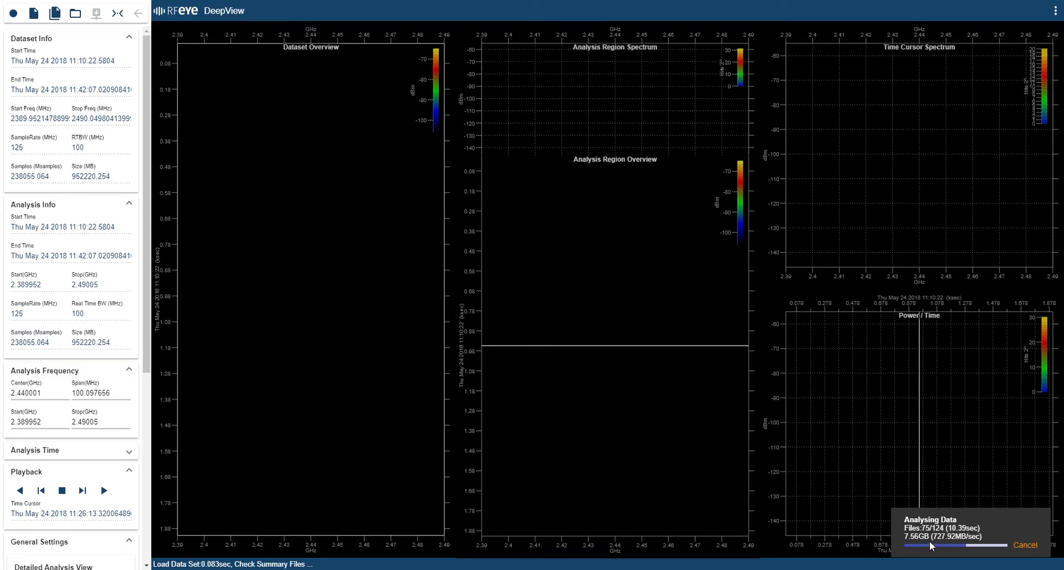
mouse_move(652, 388)
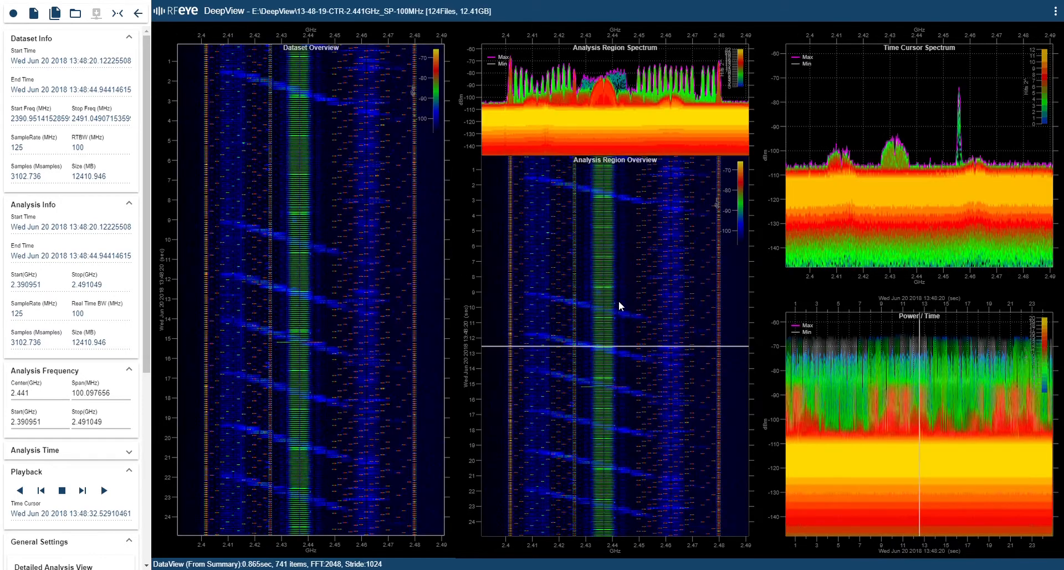
mouse_move(603, 139)
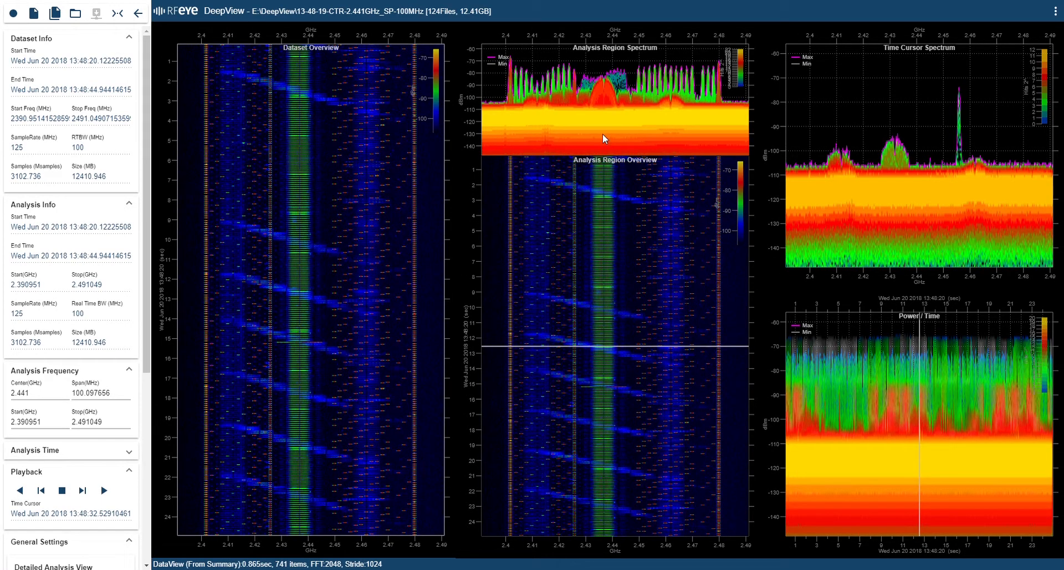
mouse_move(813, 210)
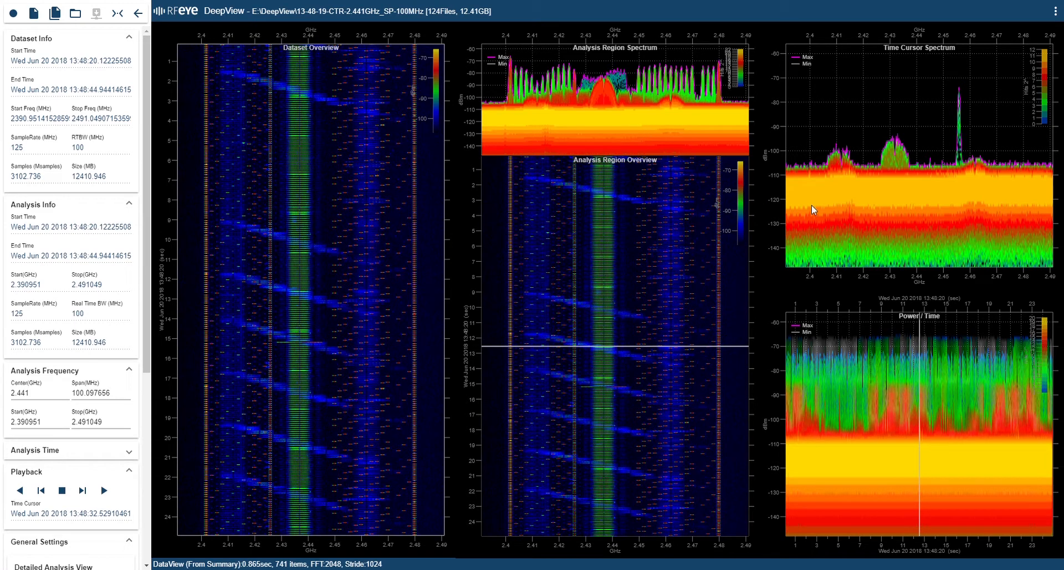
mouse_move(329, 281)
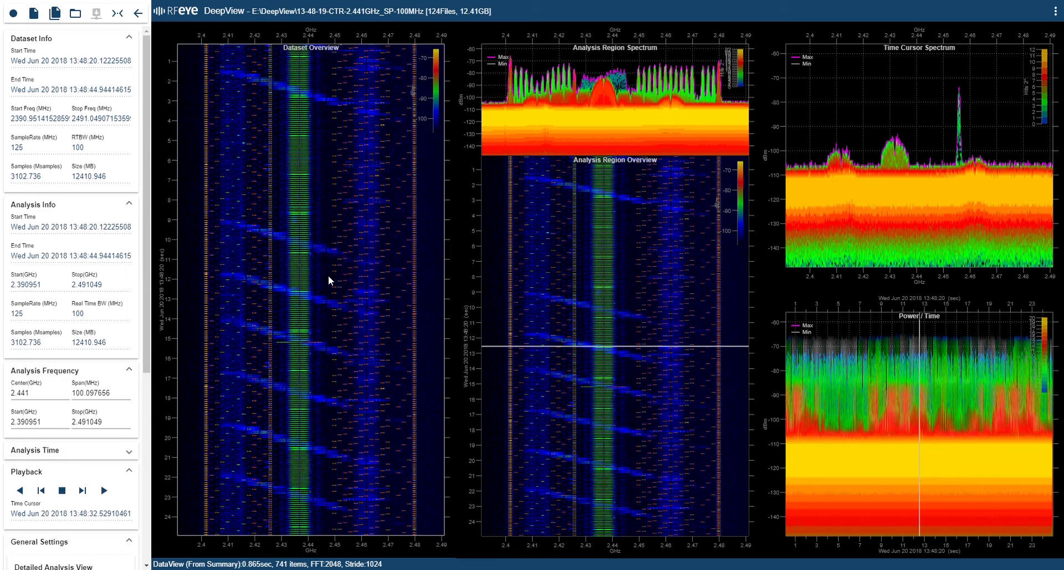
mouse_move(494, 66)
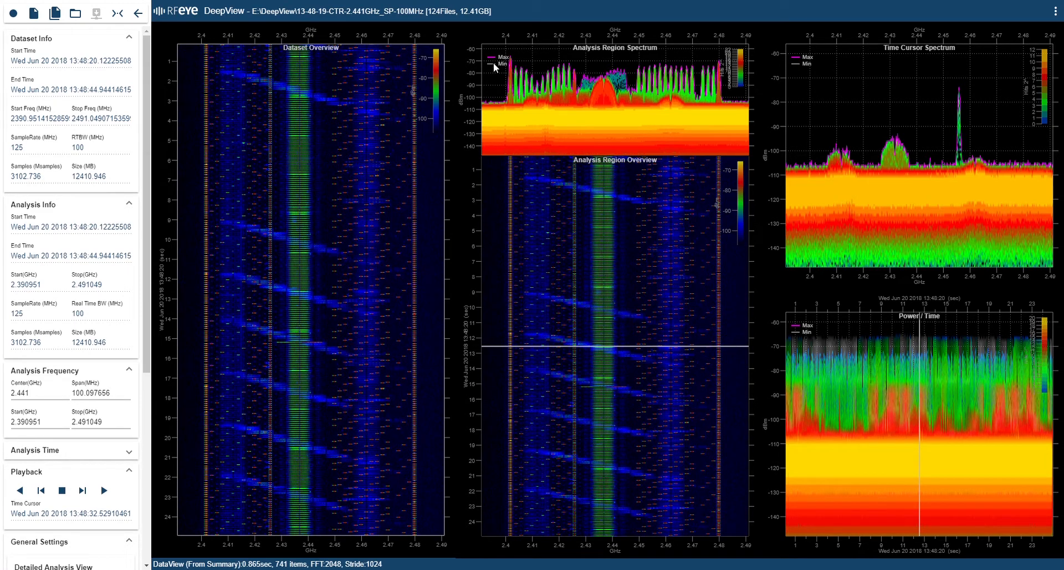
mouse_move(473, 21)
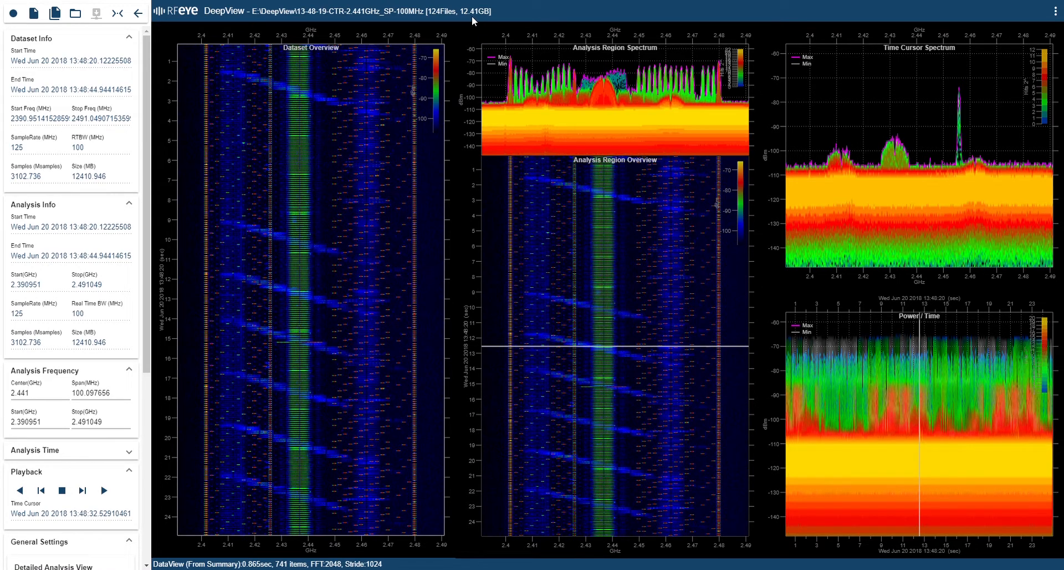
mouse_move(404, 224)
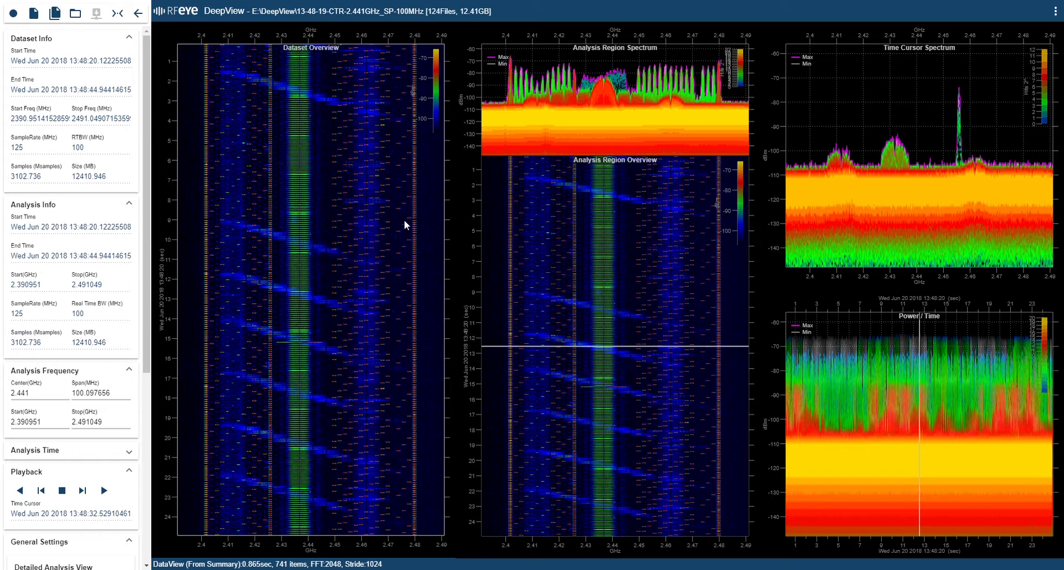
mouse_move(351, 309)
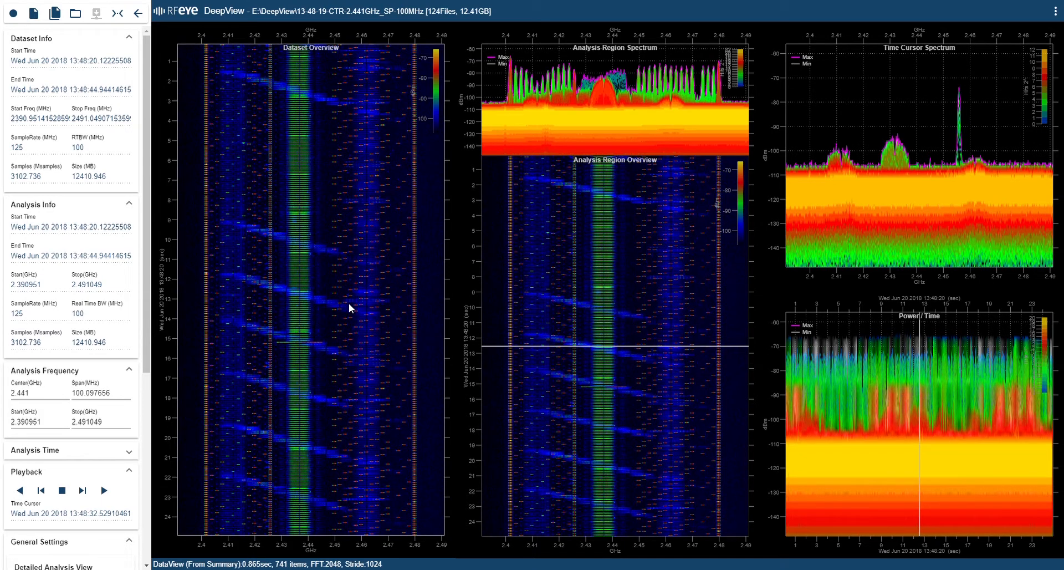
mouse_move(607, 230)
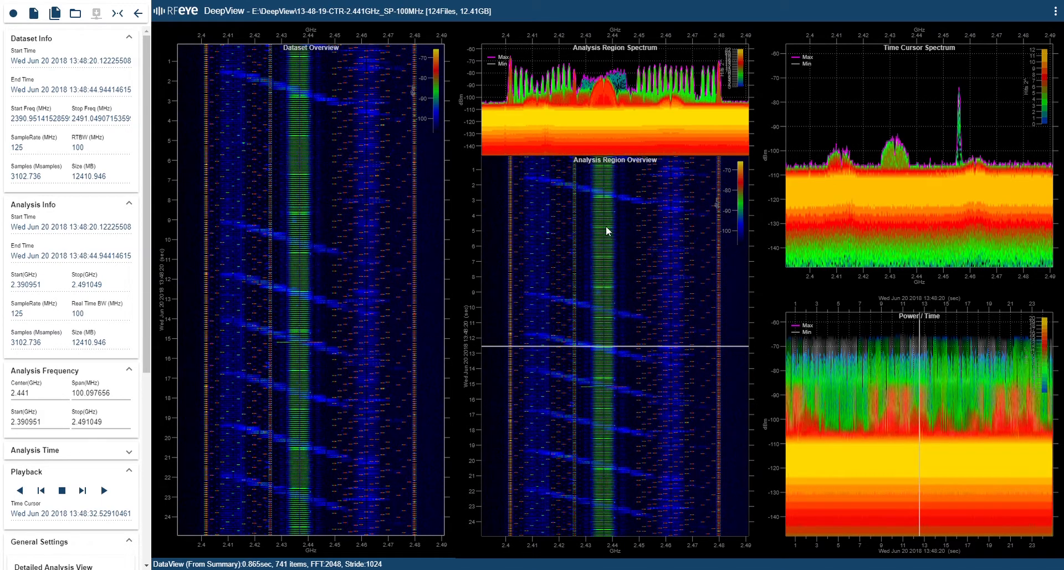
mouse_move(616, 324)
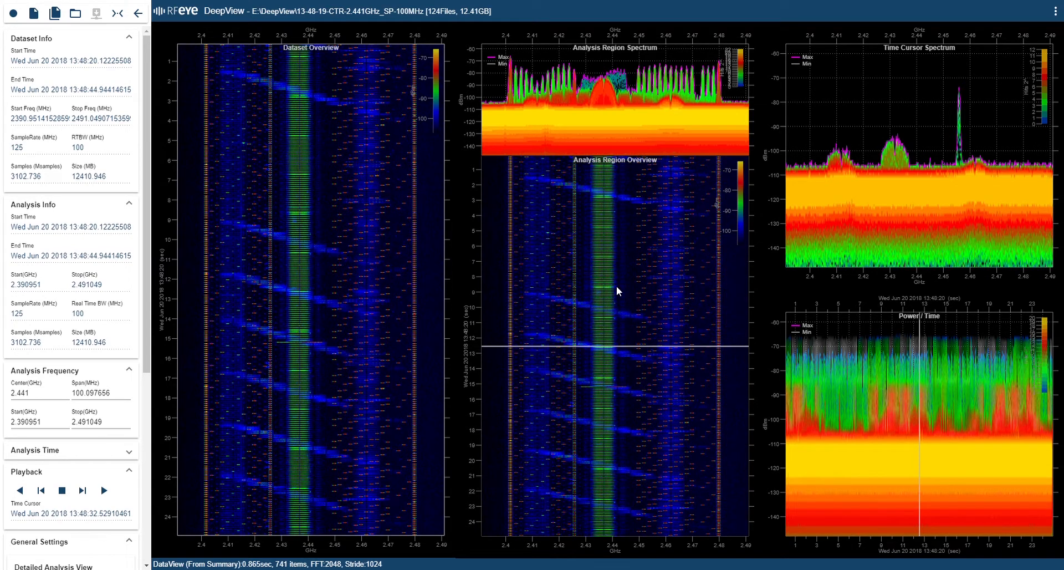
mouse_move(631, 121)
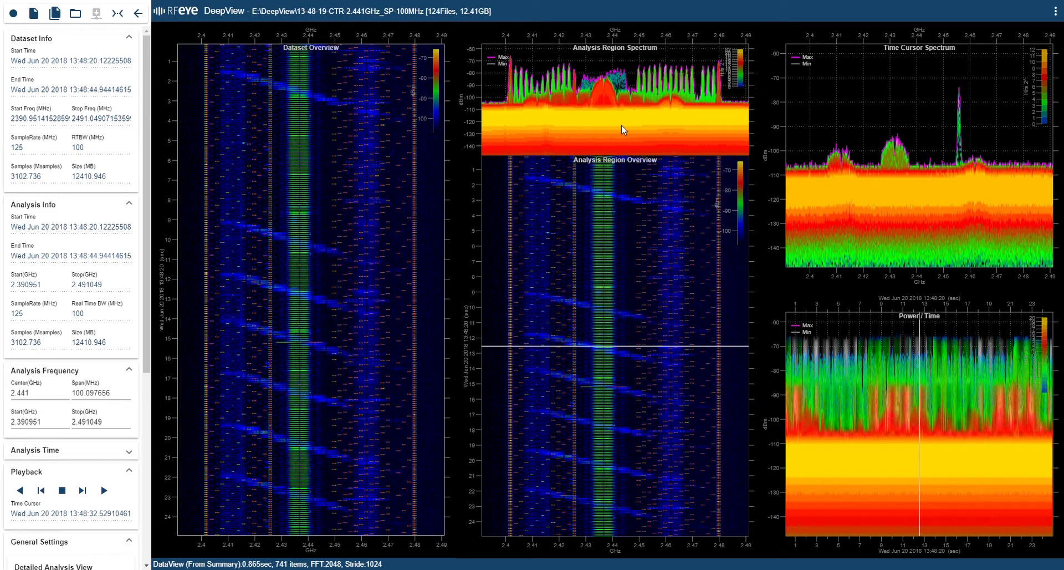
mouse_move(619, 137)
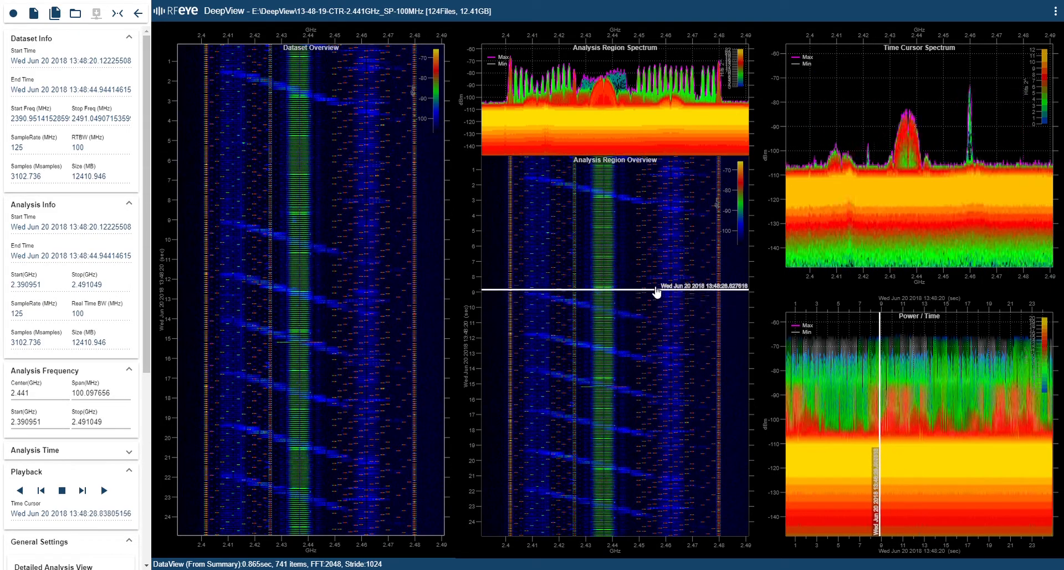
Reposition the time cursor in the overview waterfall, settling around 13:48:31
left_click(656, 393)
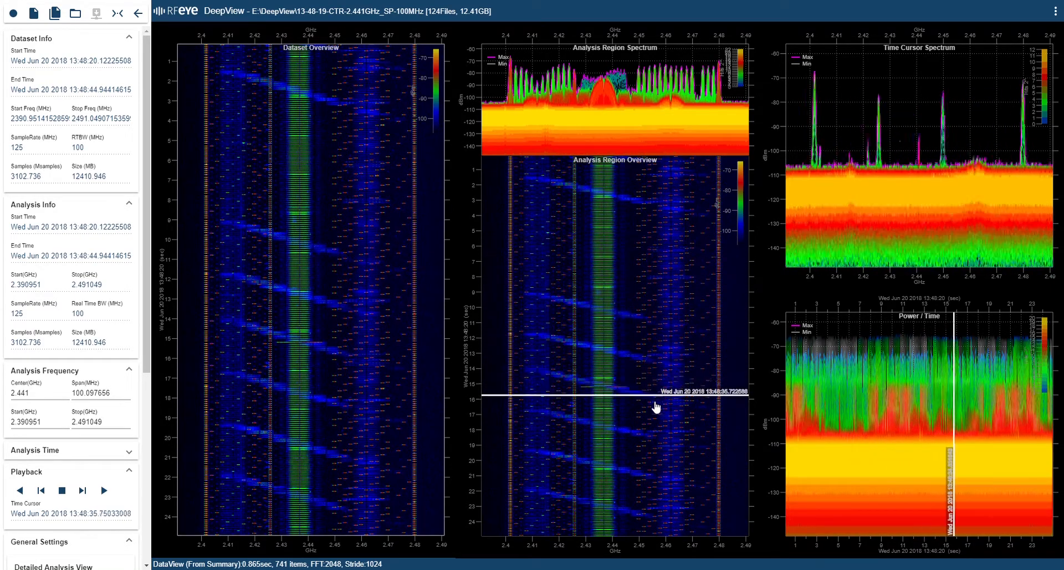
left_click(870, 406)
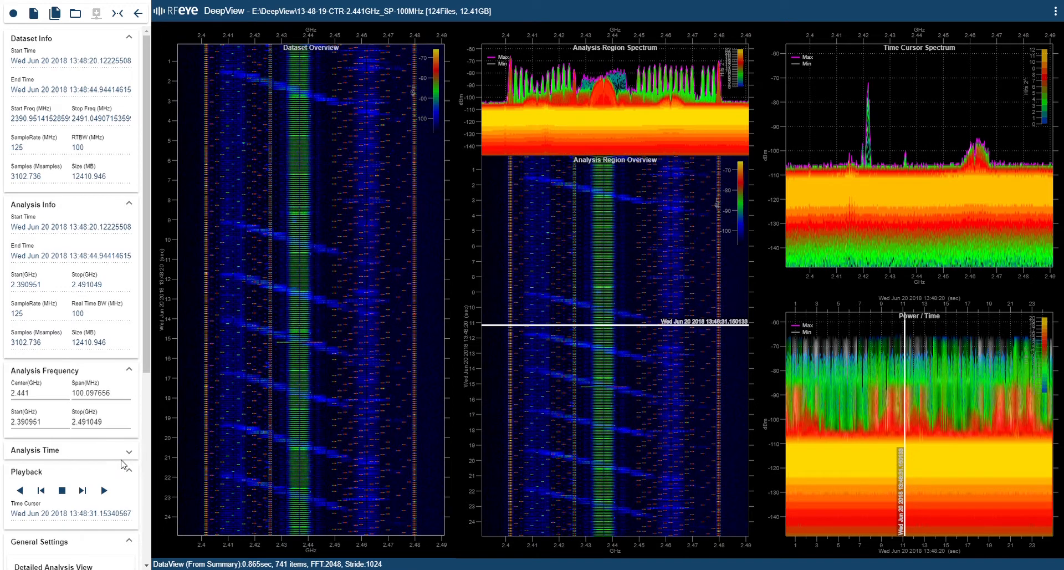
mouse_move(127, 450)
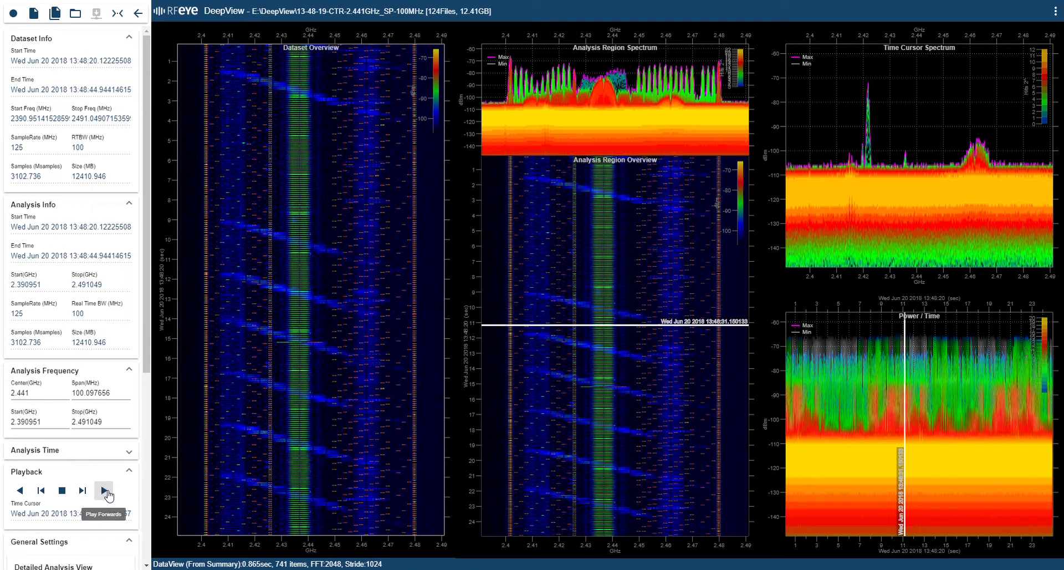
mouse_move(82, 490)
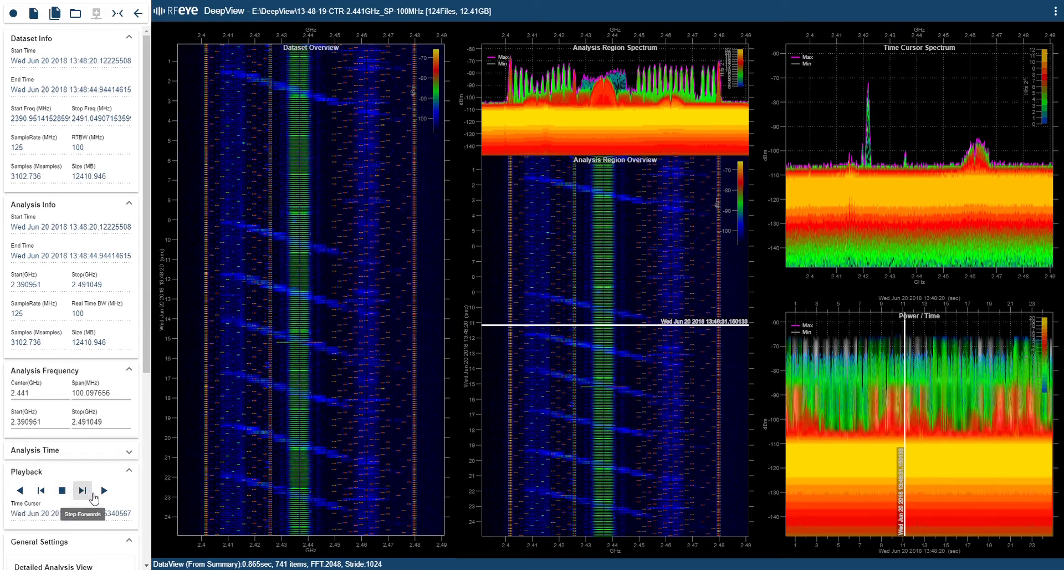
Play back the recording, then shorten the analysis window to about 13:48:30.9–13:48:33.1
left_click(81, 490)
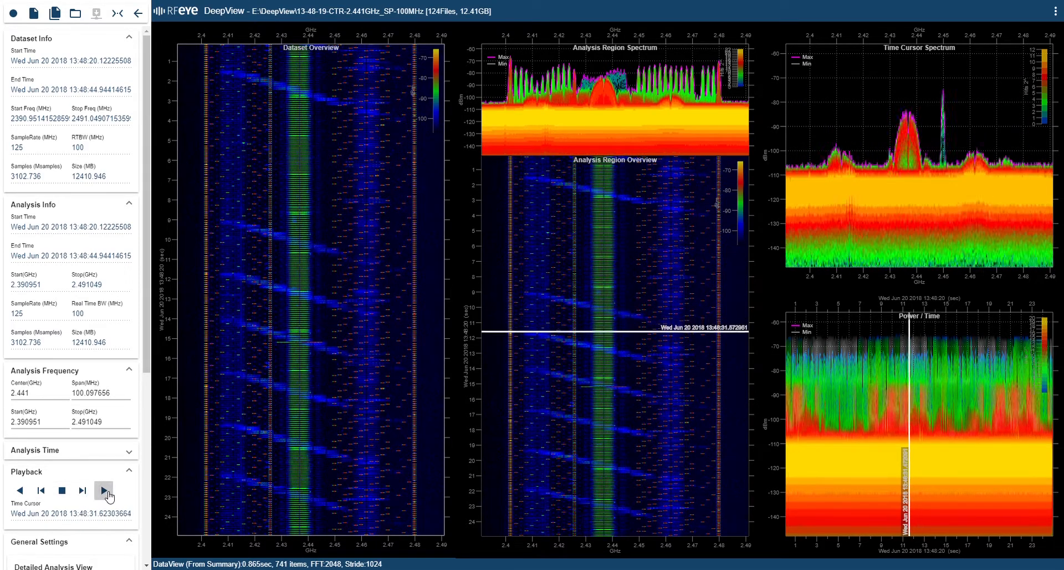
left_click(103, 490)
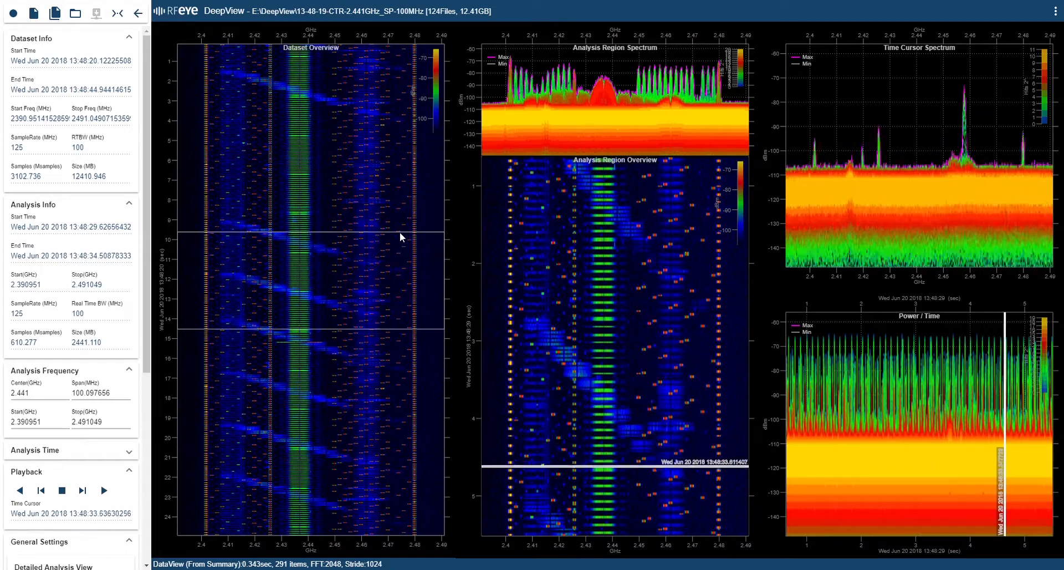
left_click(581, 188)
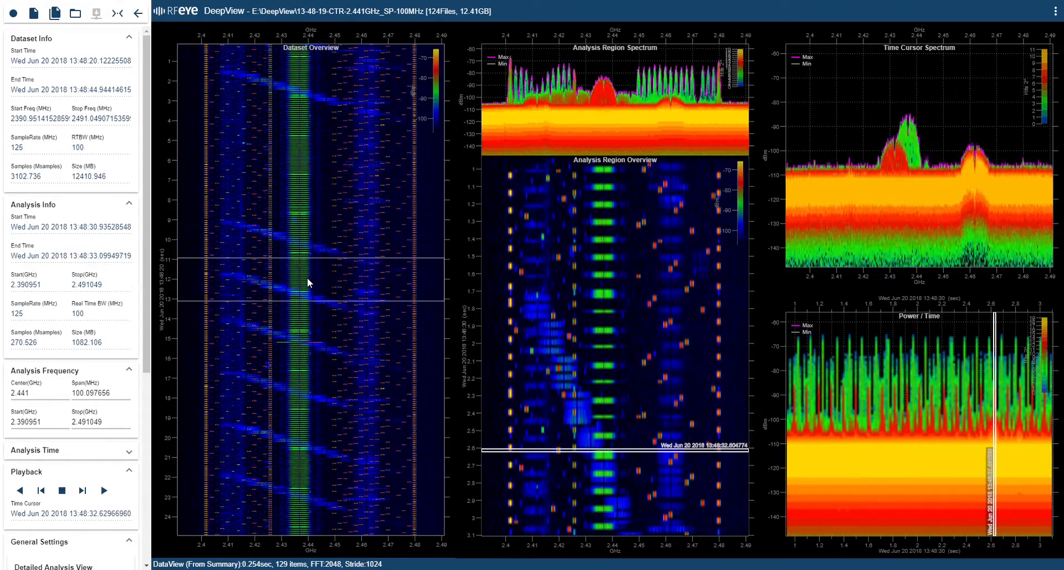
Tighten the analysis window to about 13:48:31.28–13:48:32.73 around the bursts
left_click(61, 490)
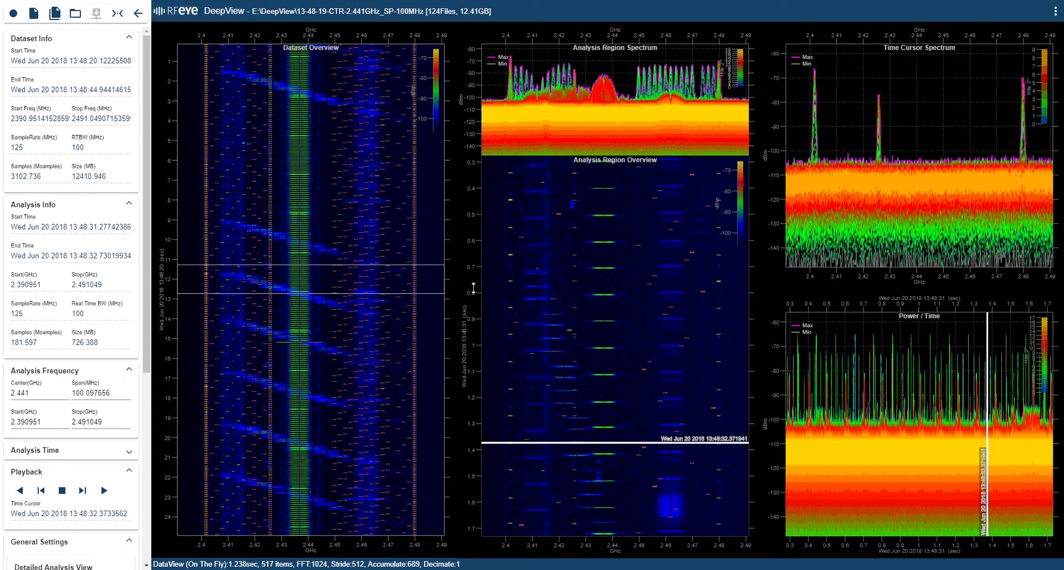
mouse_move(542, 278)
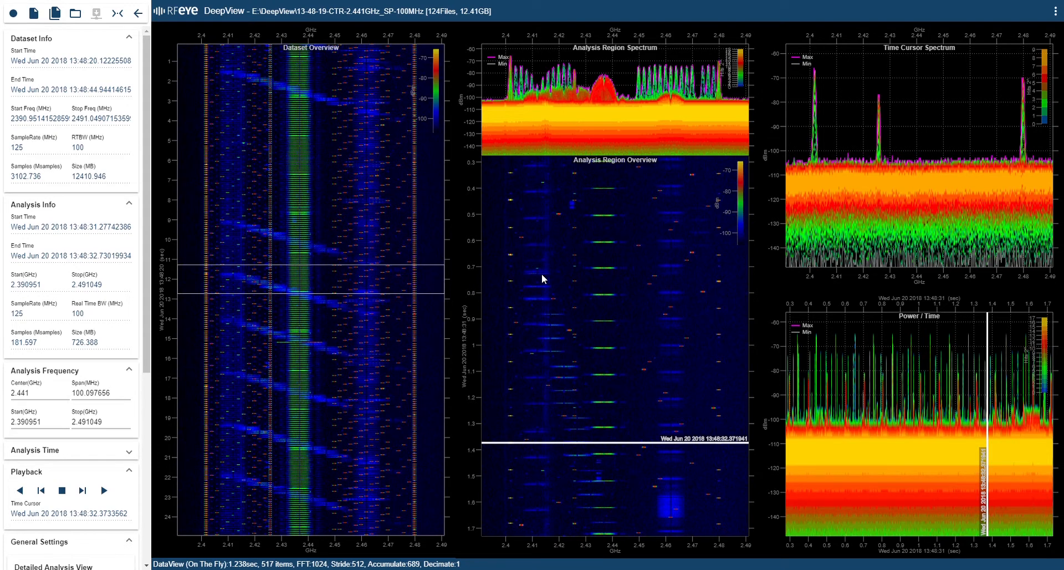
mouse_move(535, 278)
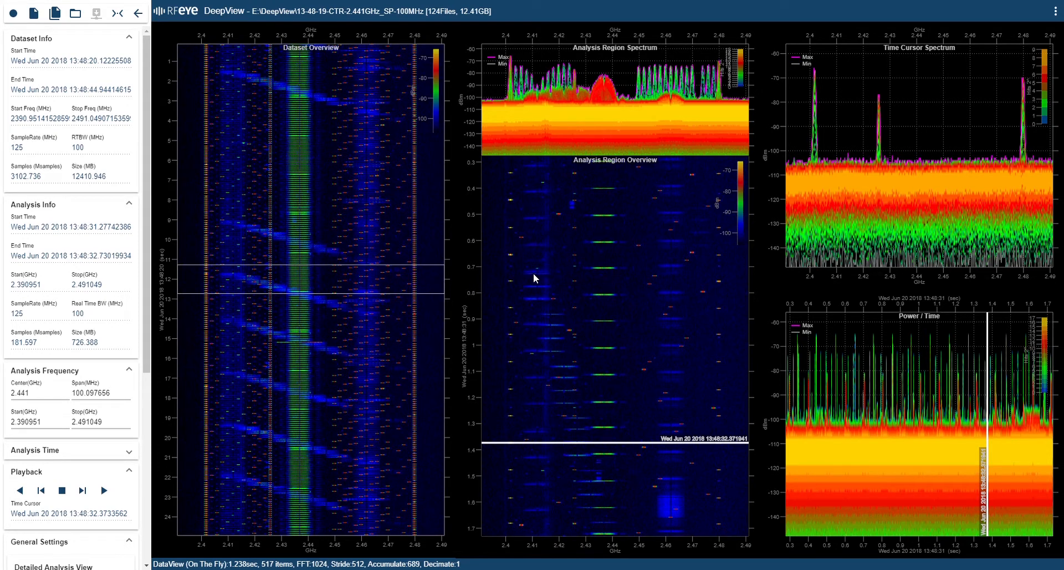
mouse_move(262, 226)
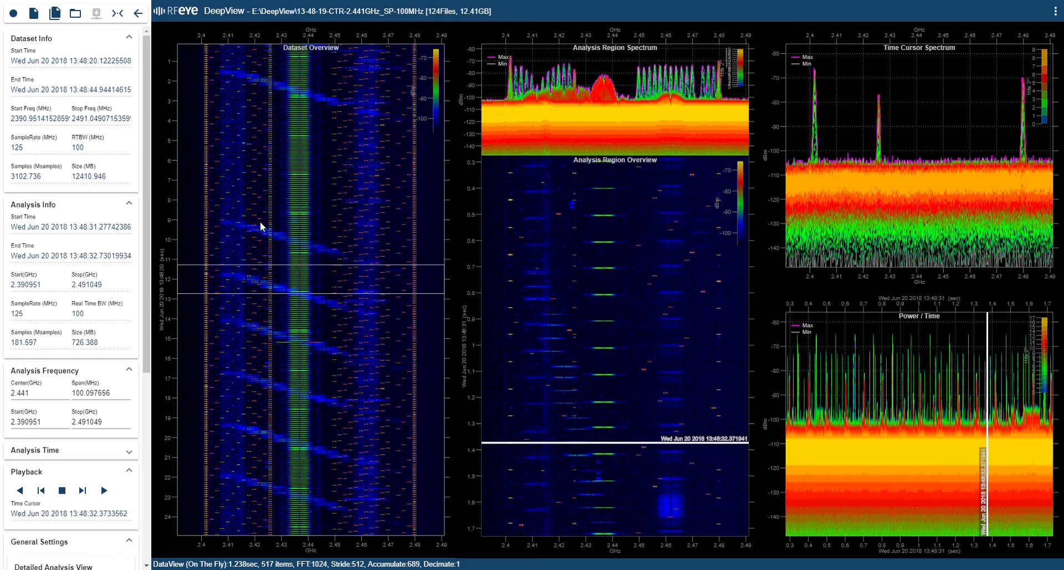
mouse_move(276, 256)
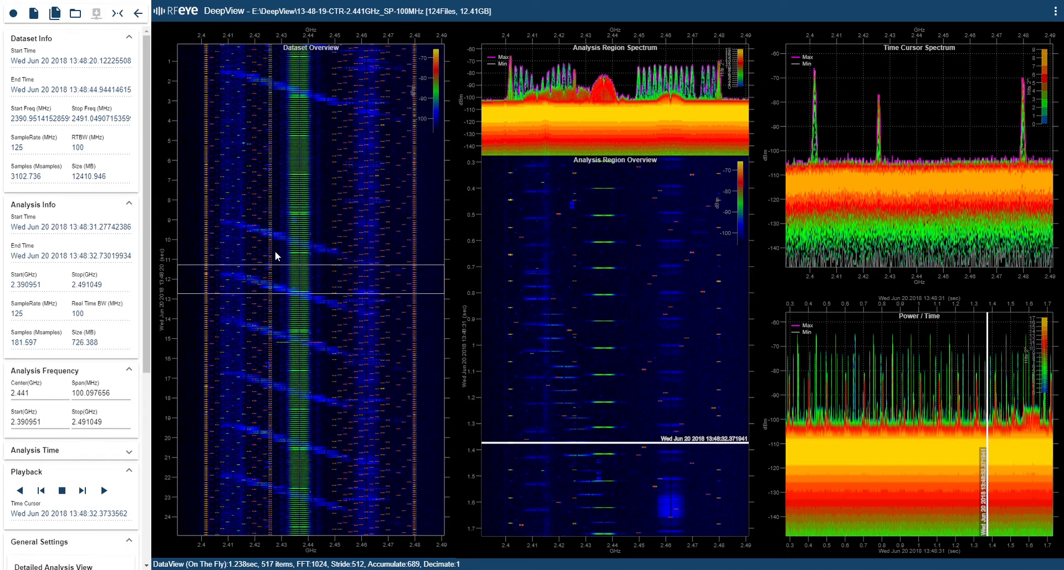
mouse_move(220, 222)
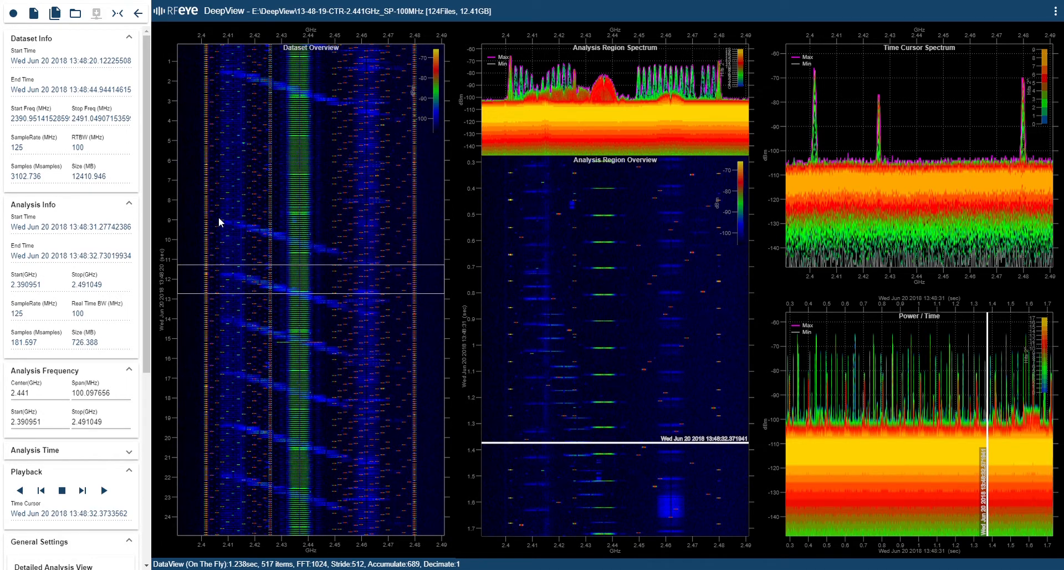
Box a 47 MHz band (2.406–2.453 GHz) over about 13:48:28.85–13:48:31.25 in the overview
left_click_drag(219, 220, 345, 270)
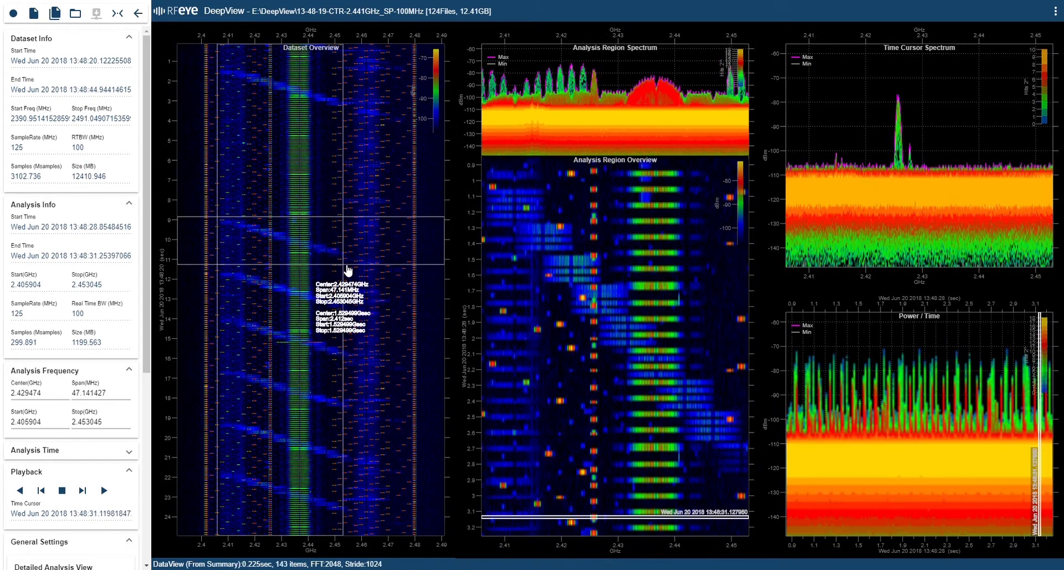
mouse_move(302, 219)
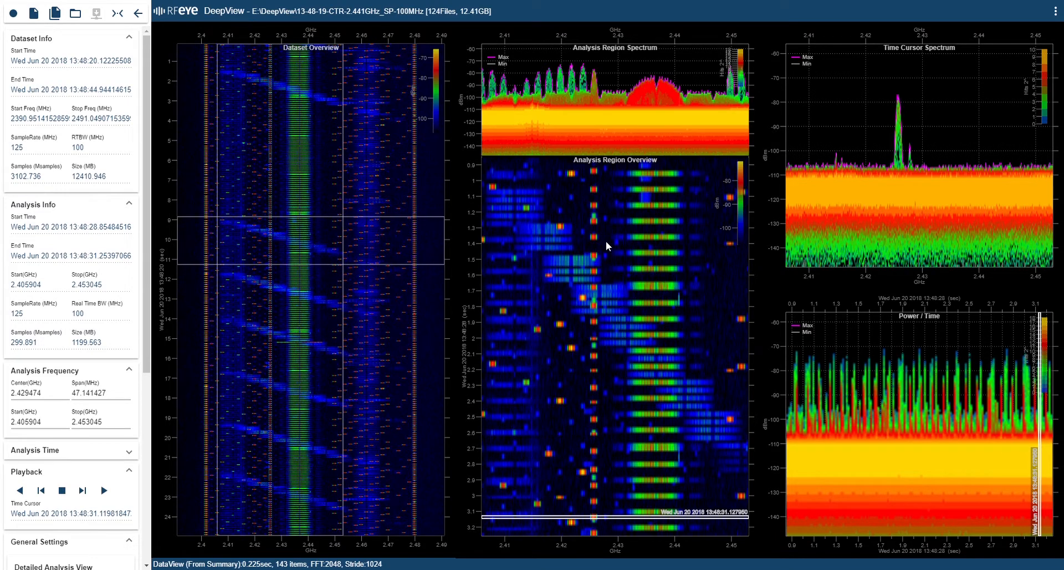
mouse_move(627, 324)
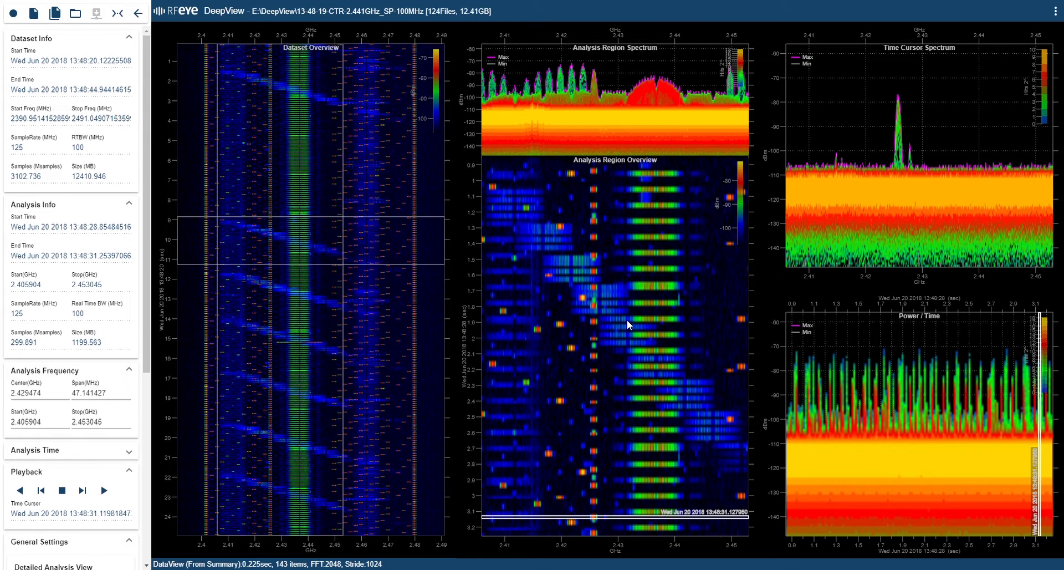
mouse_move(511, 310)
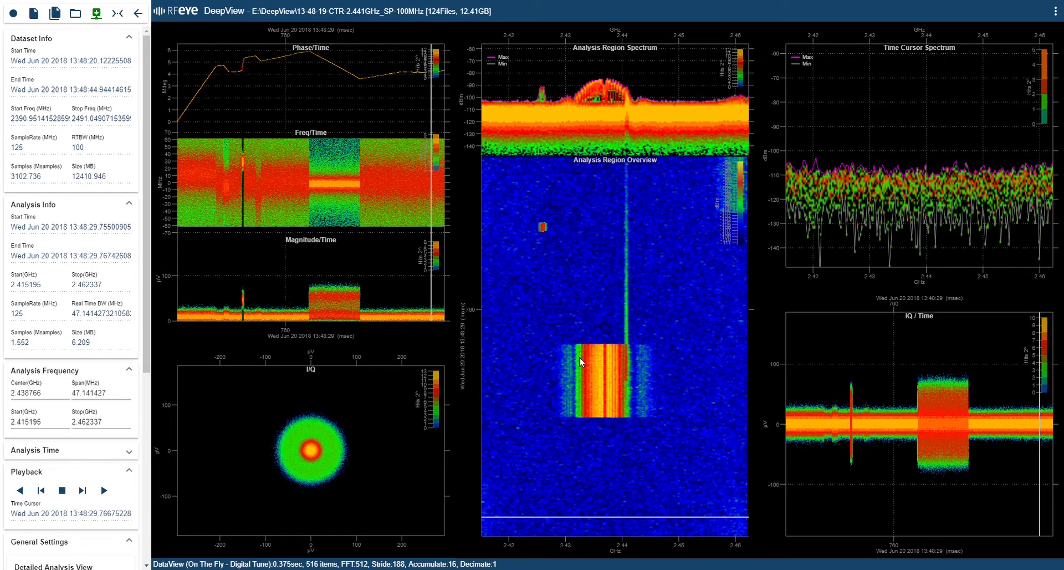
mouse_move(613, 521)
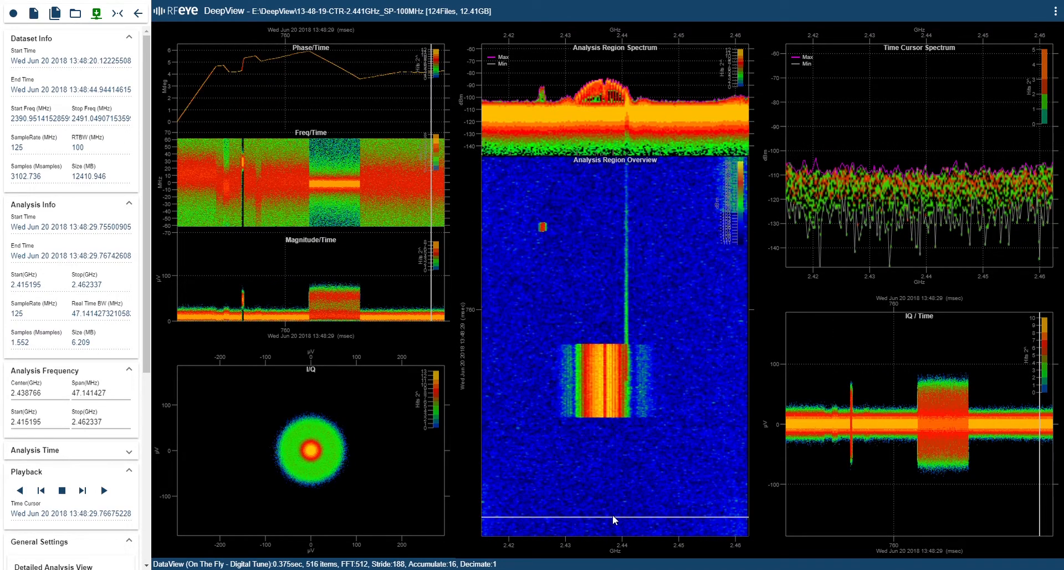
Zoom to the single burst near 2.4365 GHz, about 2.430–2.444 GHz around 13:48:29.761
left_click(614, 348)
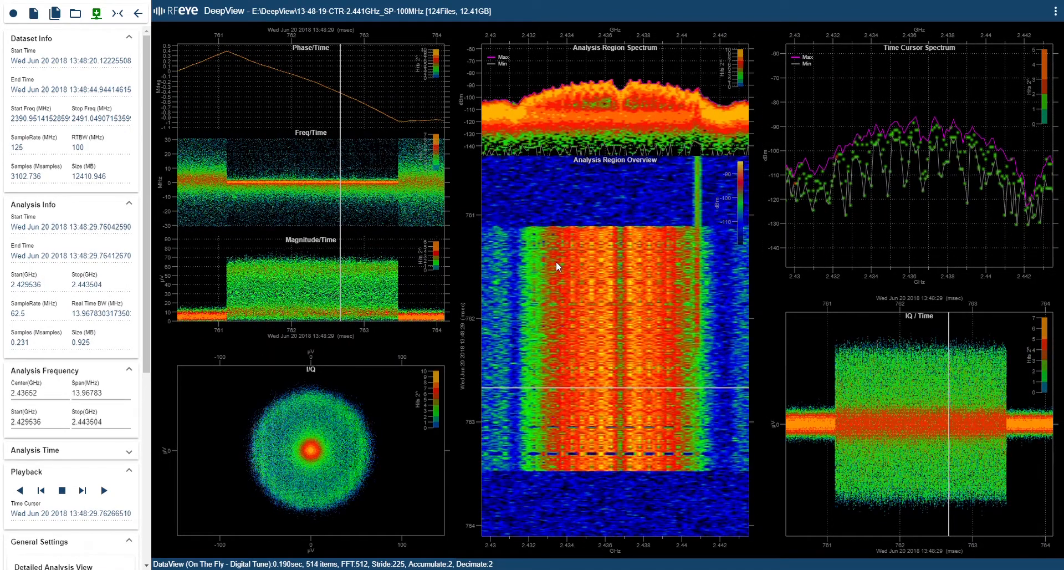
mouse_move(550, 276)
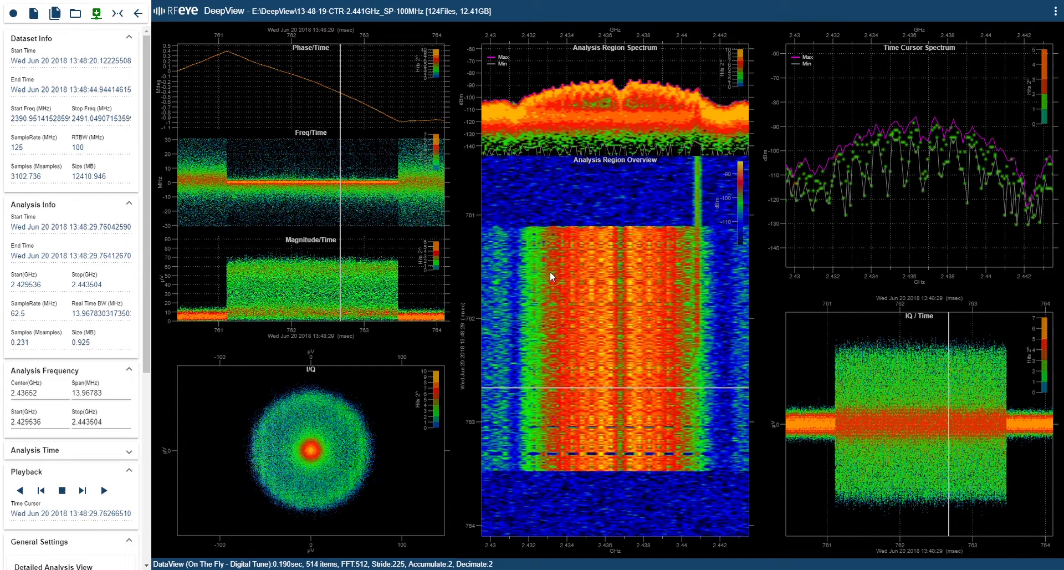
mouse_move(547, 284)
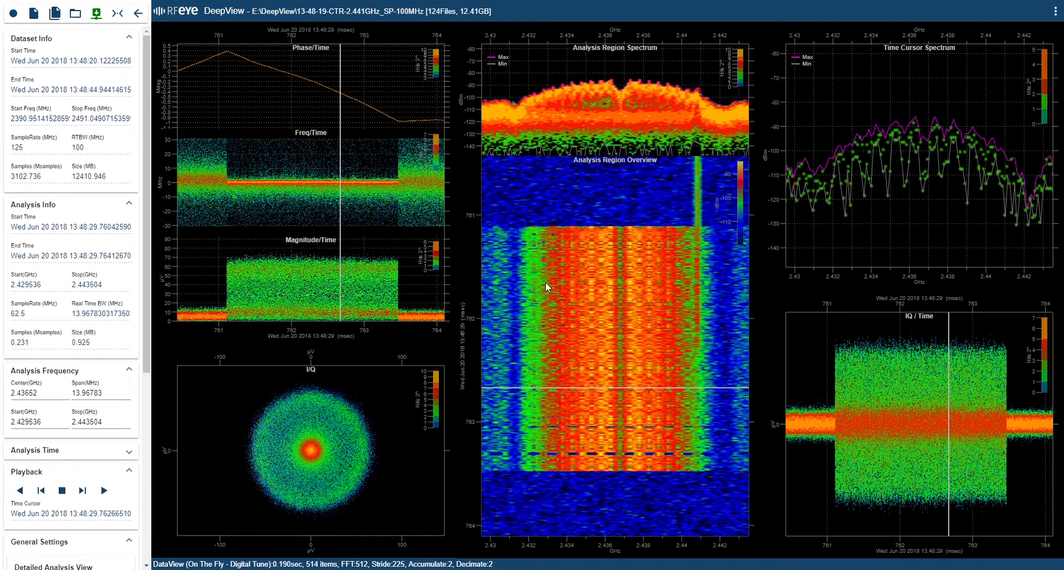
mouse_move(955, 456)
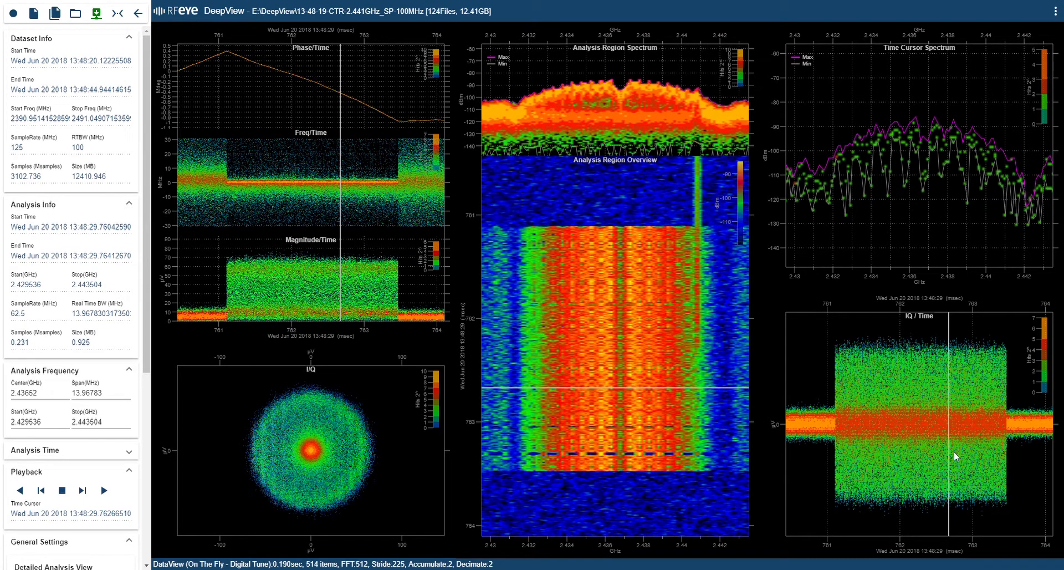
mouse_move(964, 404)
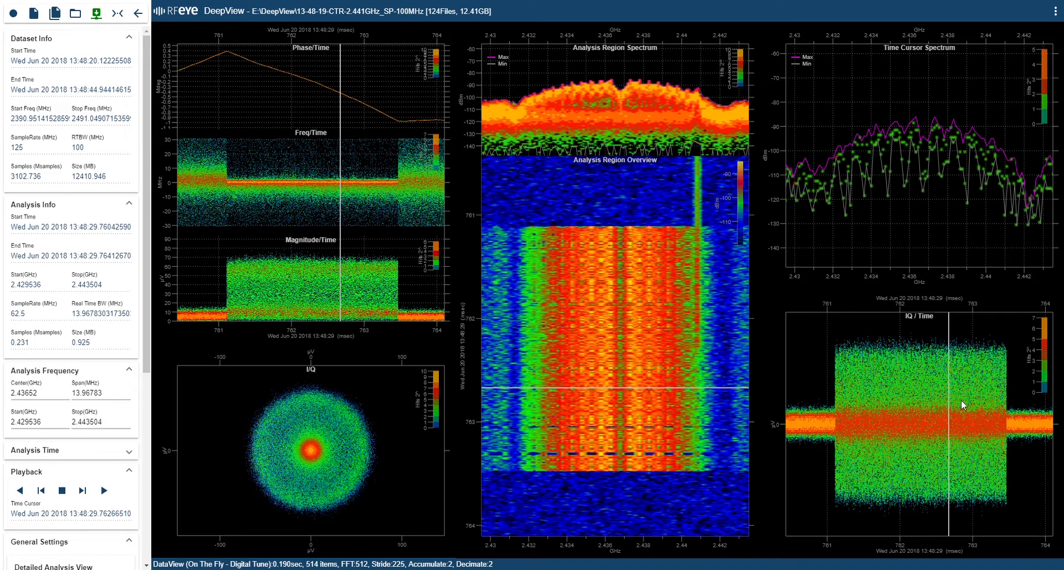
mouse_move(396, 408)
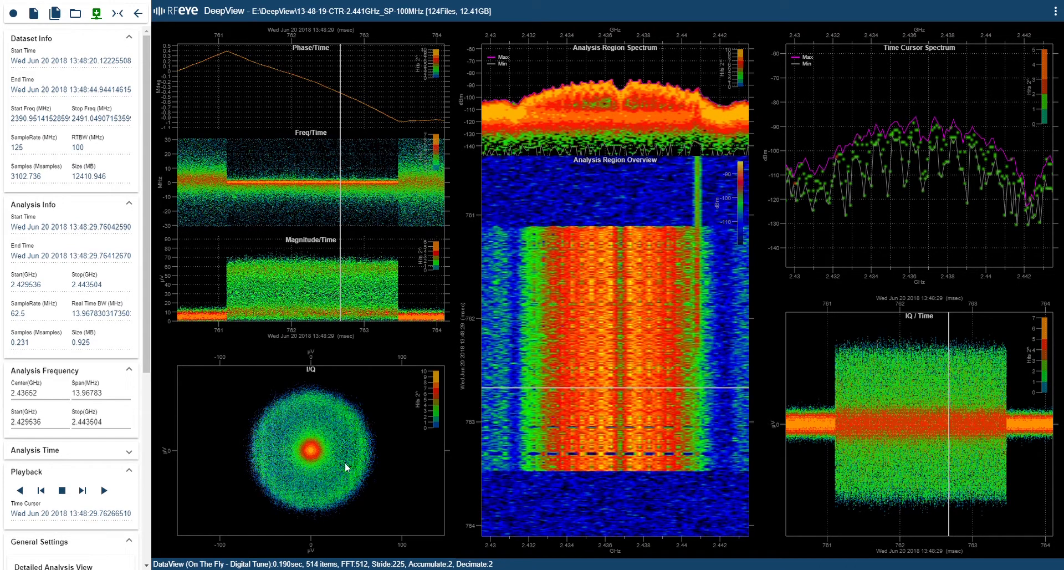
mouse_move(332, 439)
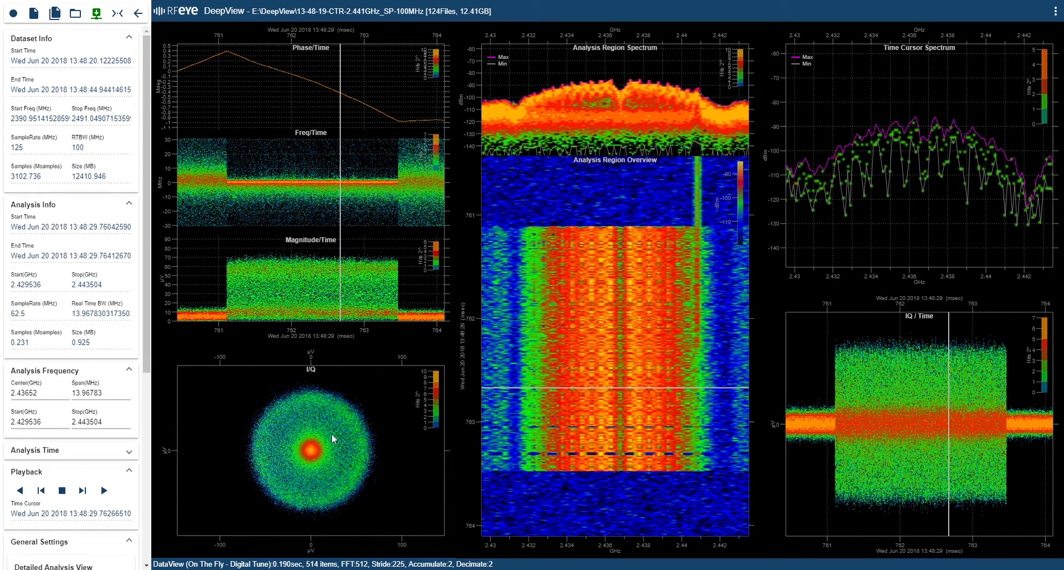
mouse_move(321, 290)
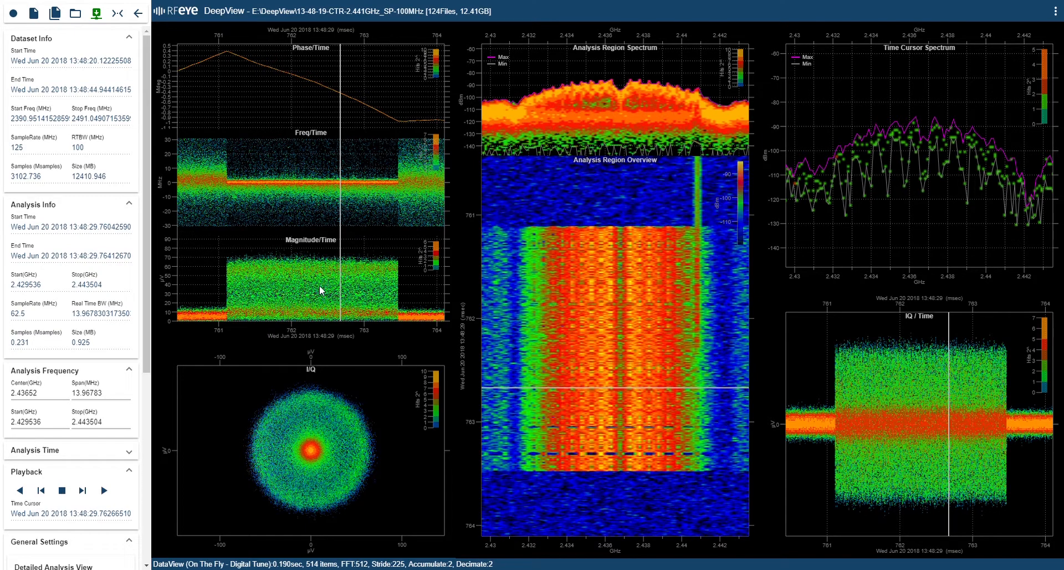
mouse_move(292, 197)
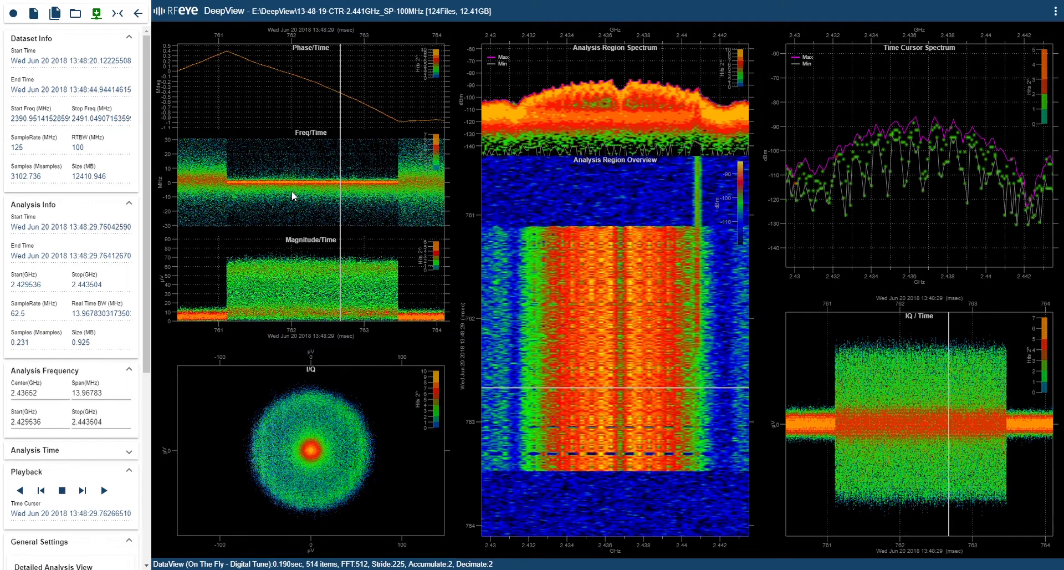
mouse_move(421, 158)
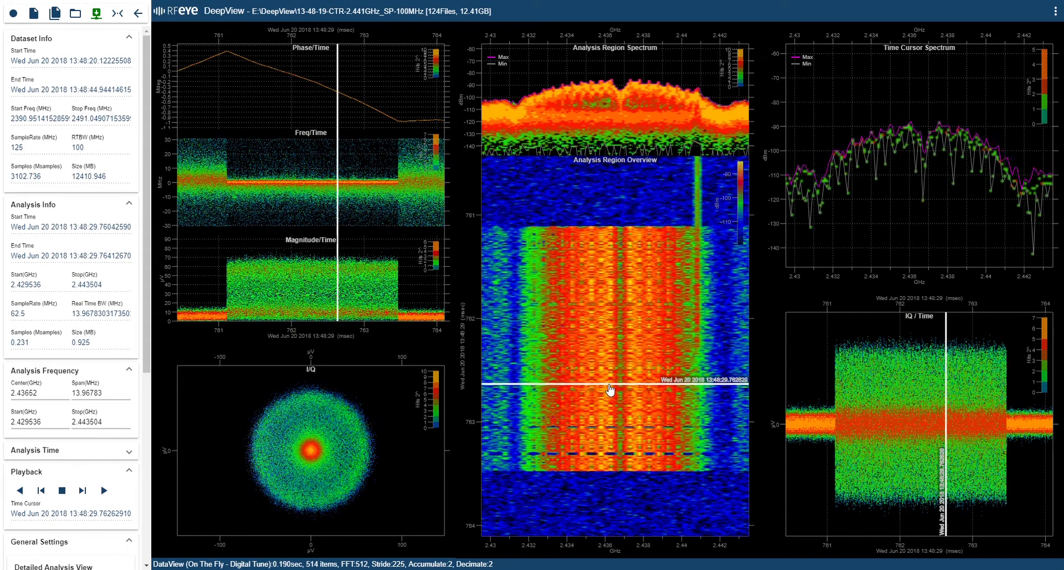
Place the time cursor in the burst's first instants near 13:48:29.7611, showing its waveforms
left_click(597, 245)
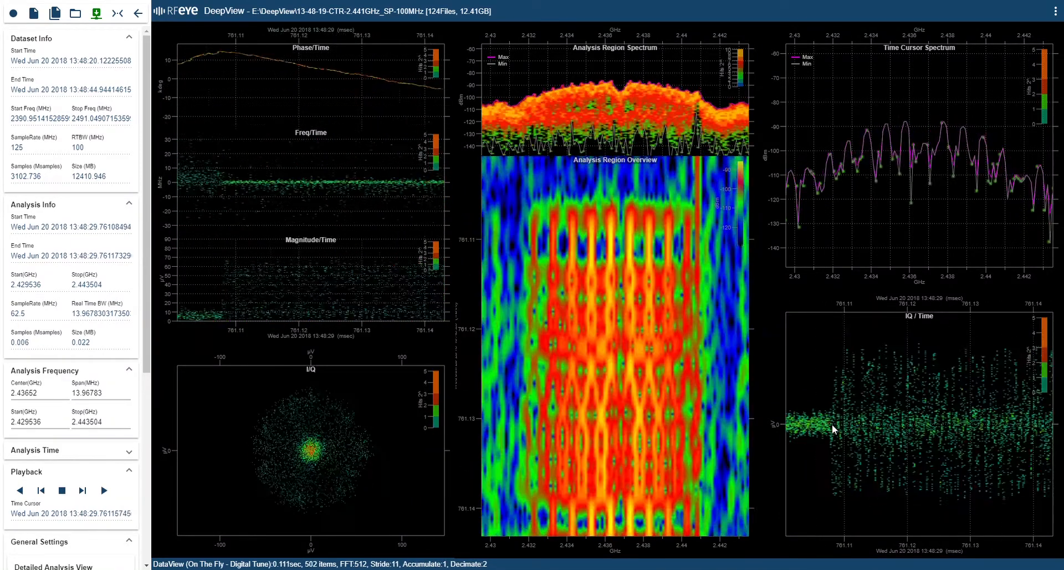
left_click(104, 490)
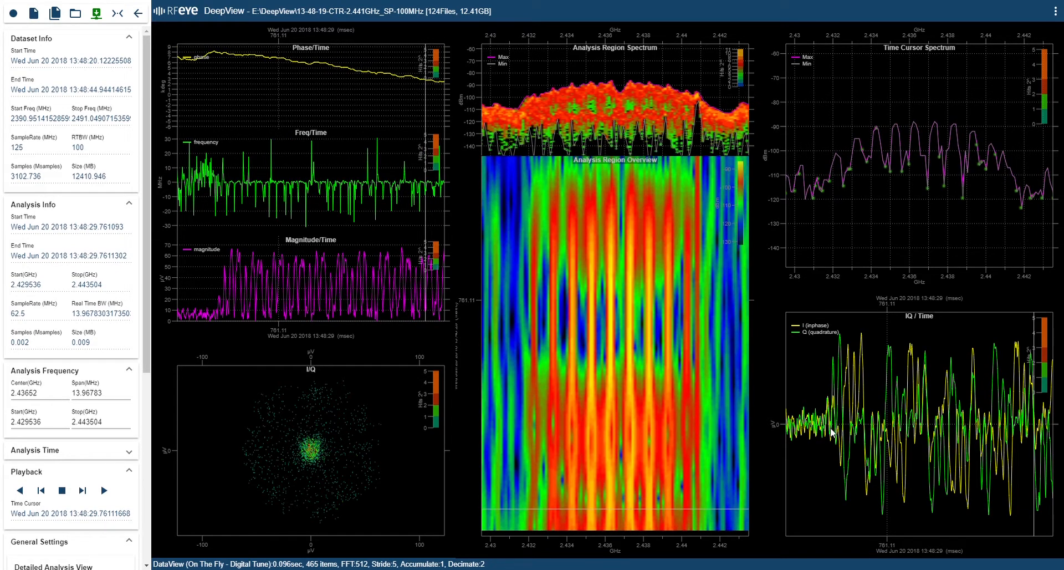
mouse_move(1042, 482)
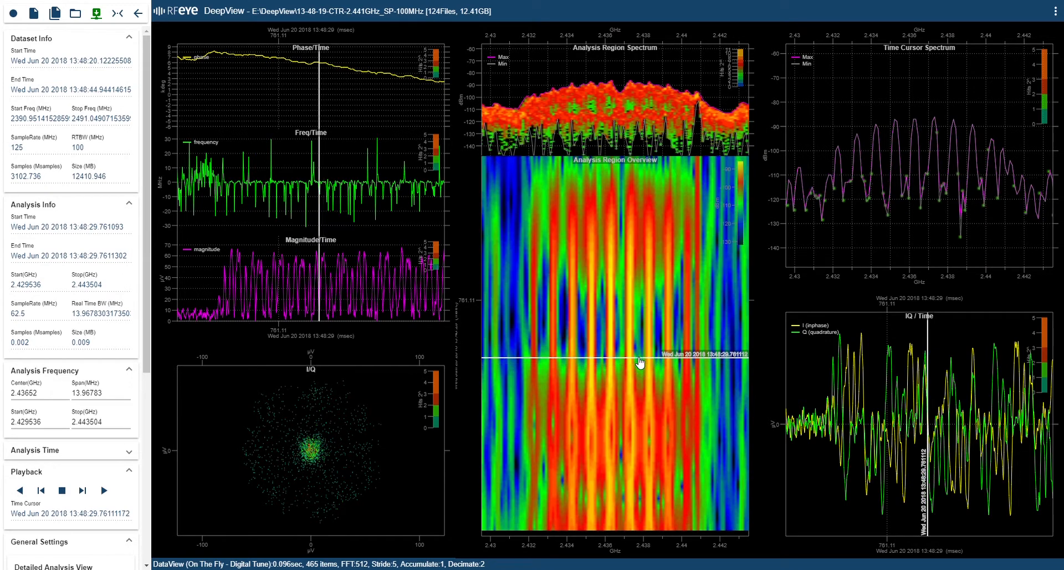
mouse_move(630, 355)
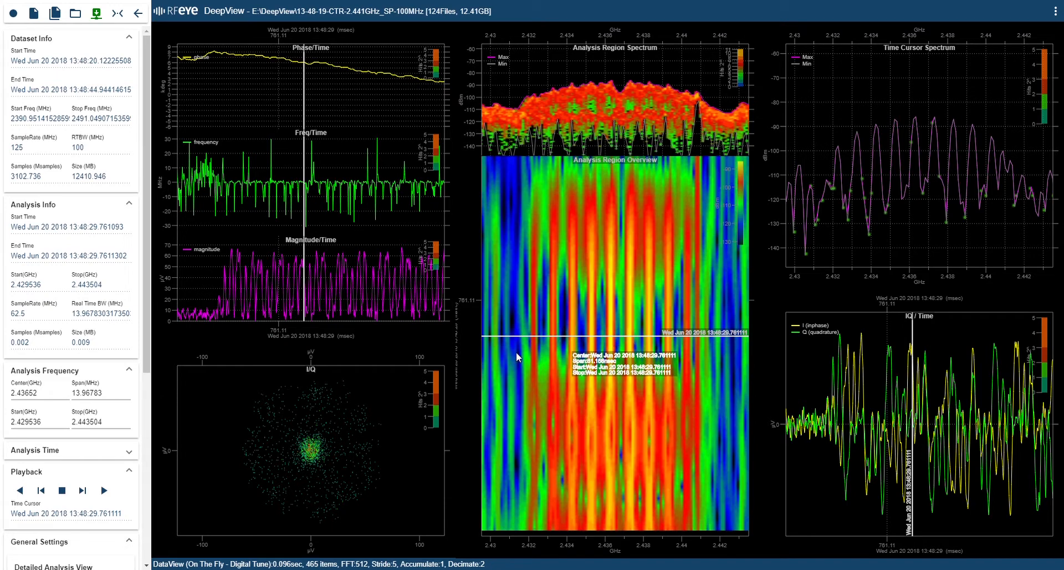
mouse_move(284, 293)
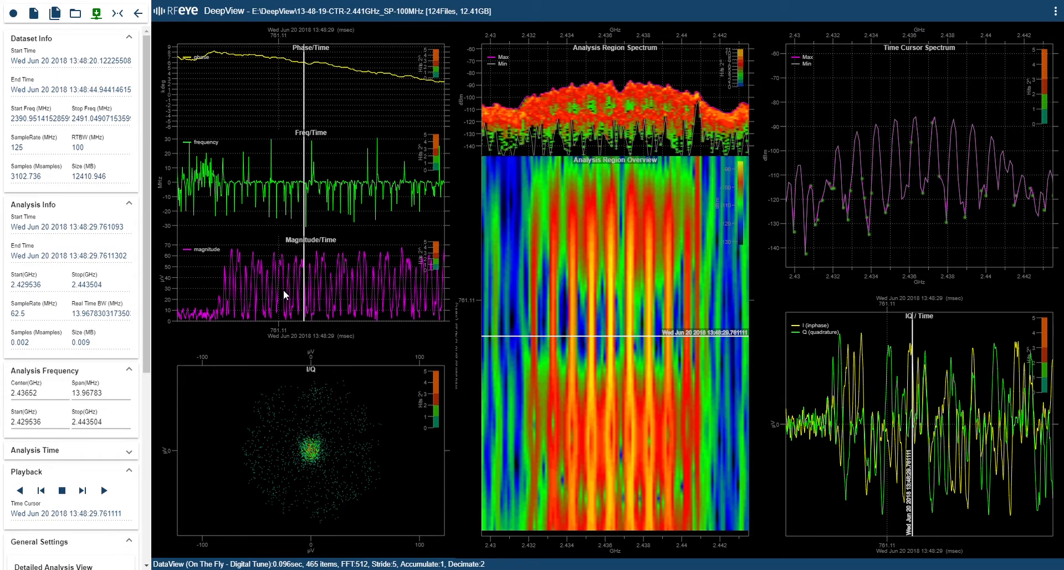
mouse_move(271, 197)
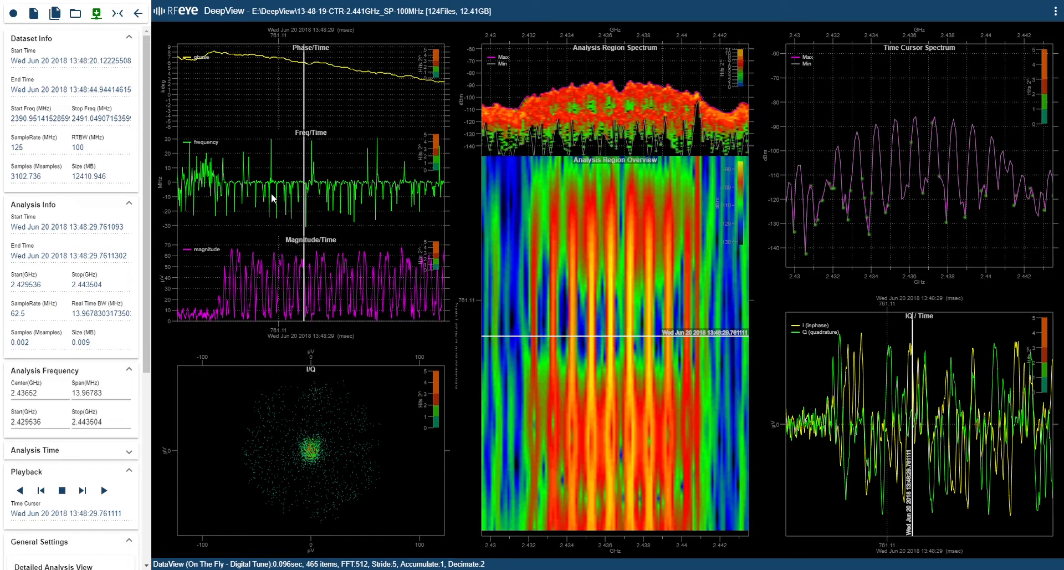
mouse_move(572, 325)
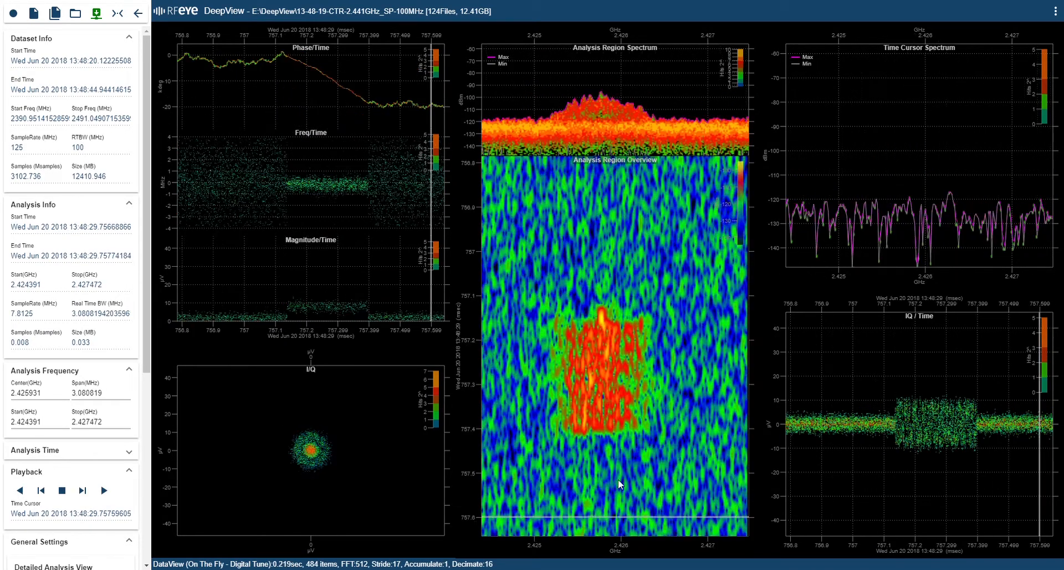
Zoom onto the ~0.9 MHz wide signal near 2.4257 GHz, revealing its ring-shaped IQ constellation
left_click(604, 317)
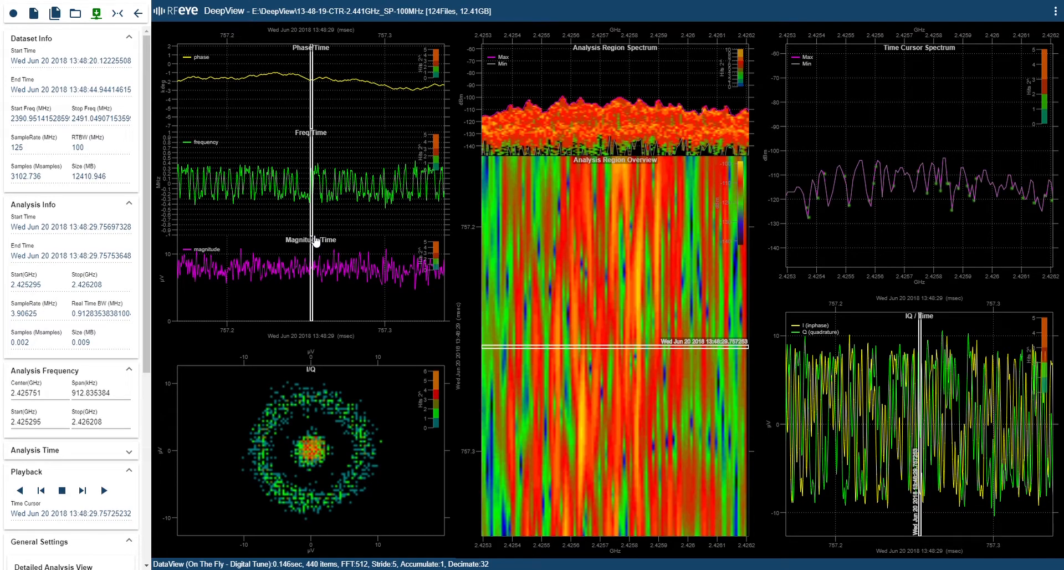
Step back from the burst zoom and fit the view to the entire 2.39–2.49 GHz dataset
left_click(116, 12)
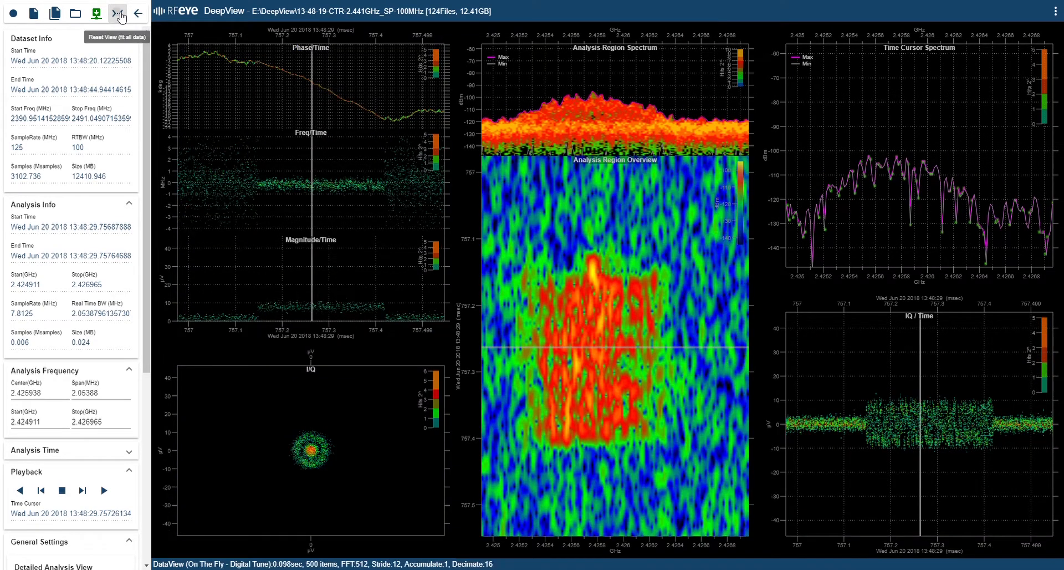
left_click(116, 13)
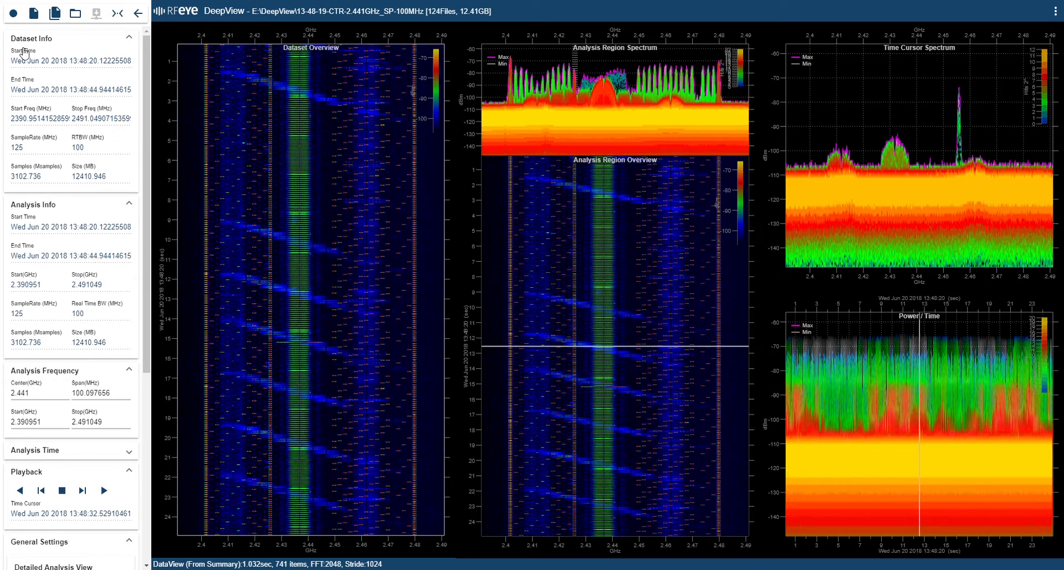
mouse_move(80, 69)
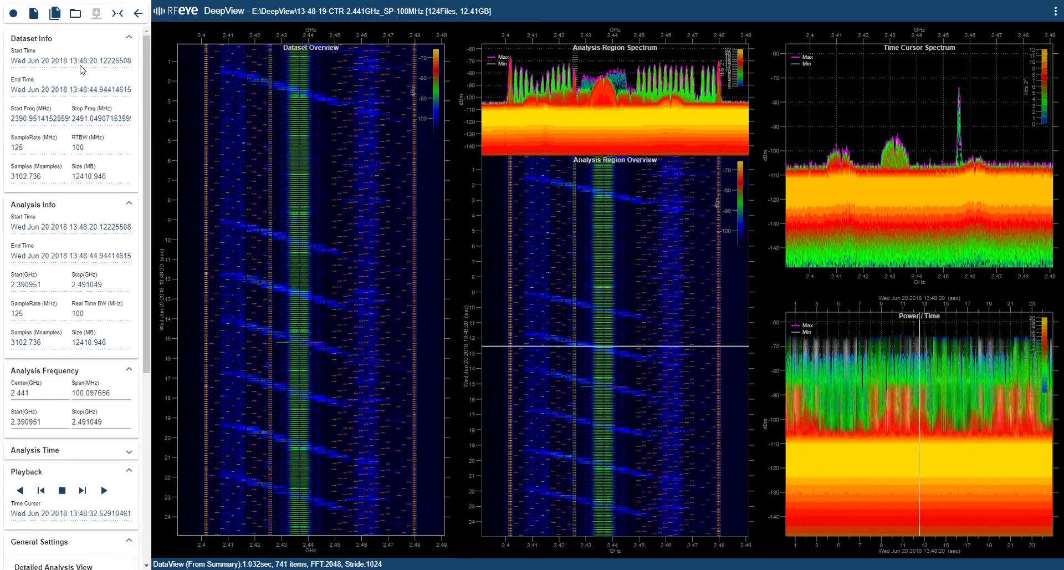
mouse_move(56, 124)
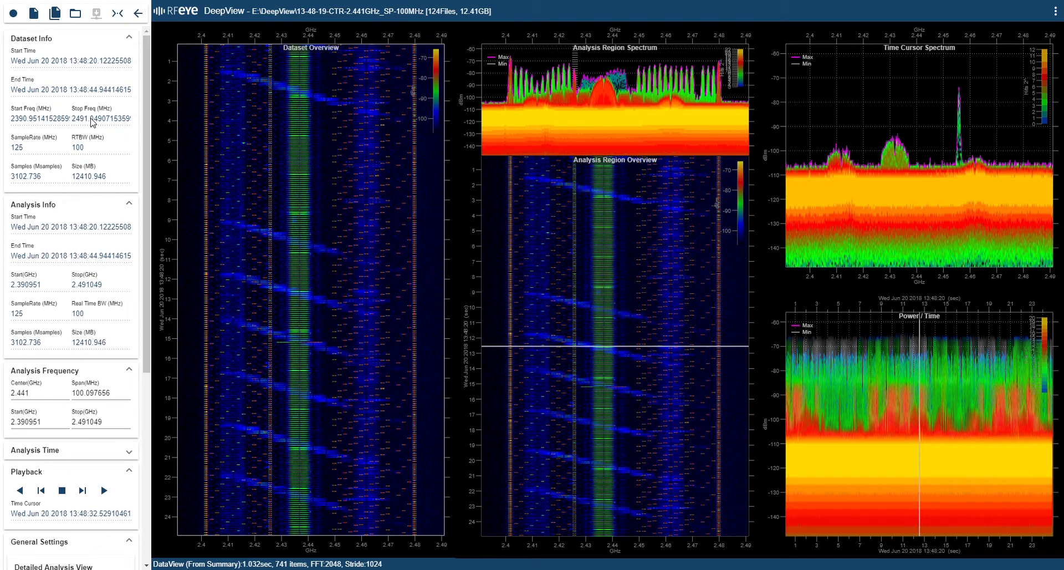
mouse_move(39, 156)
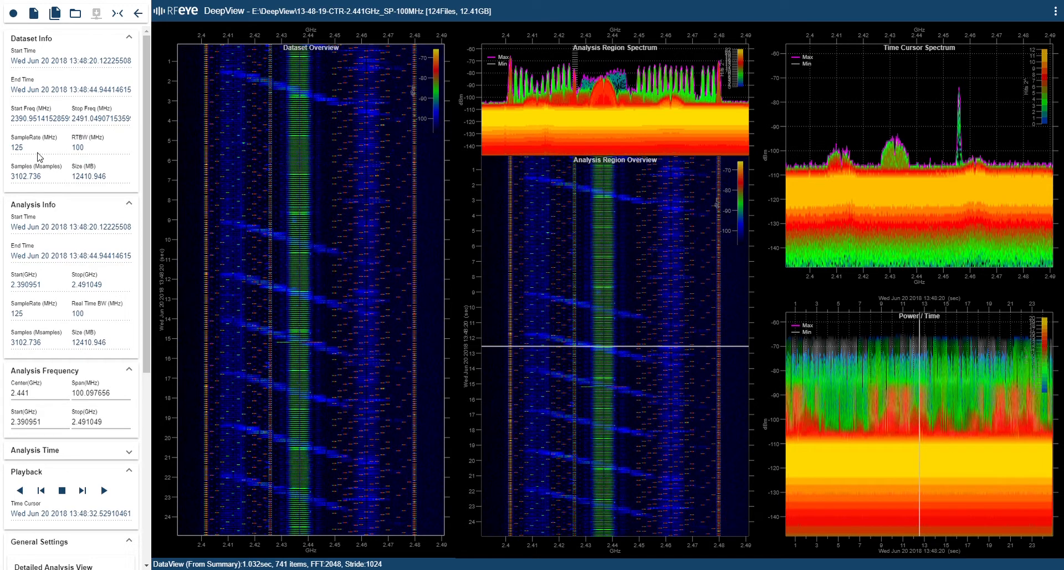
mouse_move(101, 160)
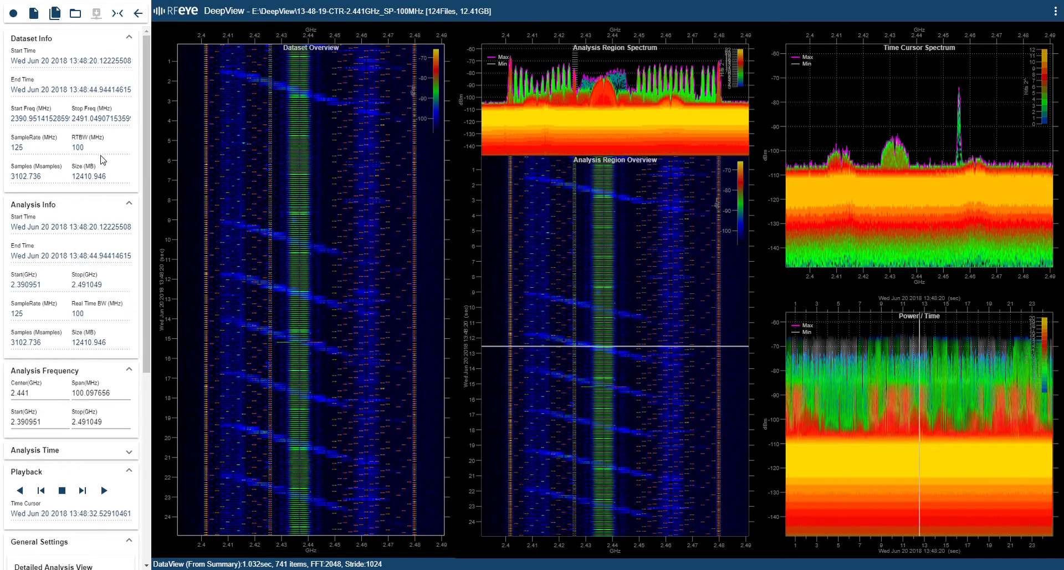
mouse_move(78, 188)
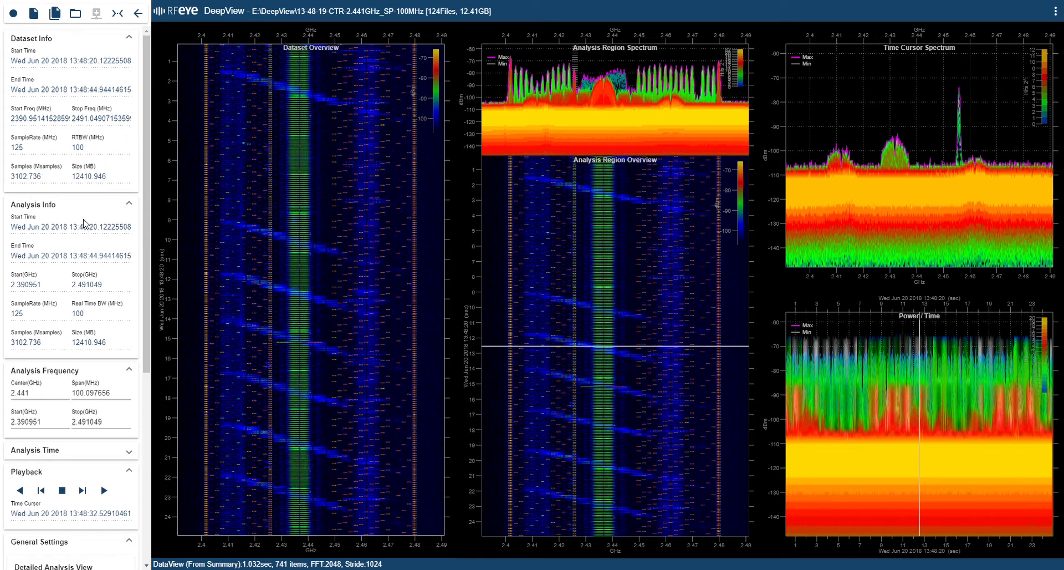
mouse_move(114, 273)
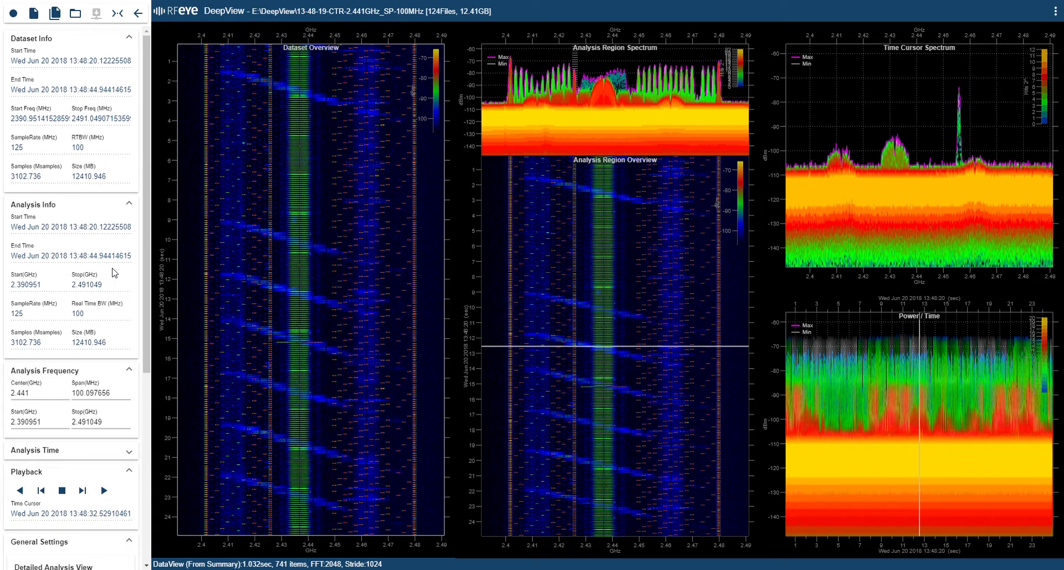
mouse_move(303, 214)
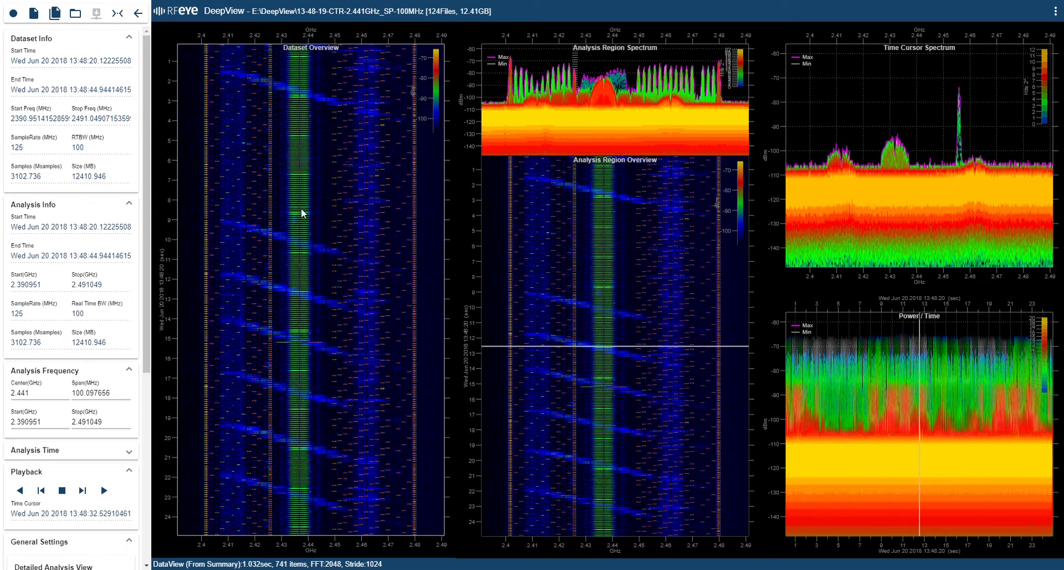
mouse_move(95, 244)
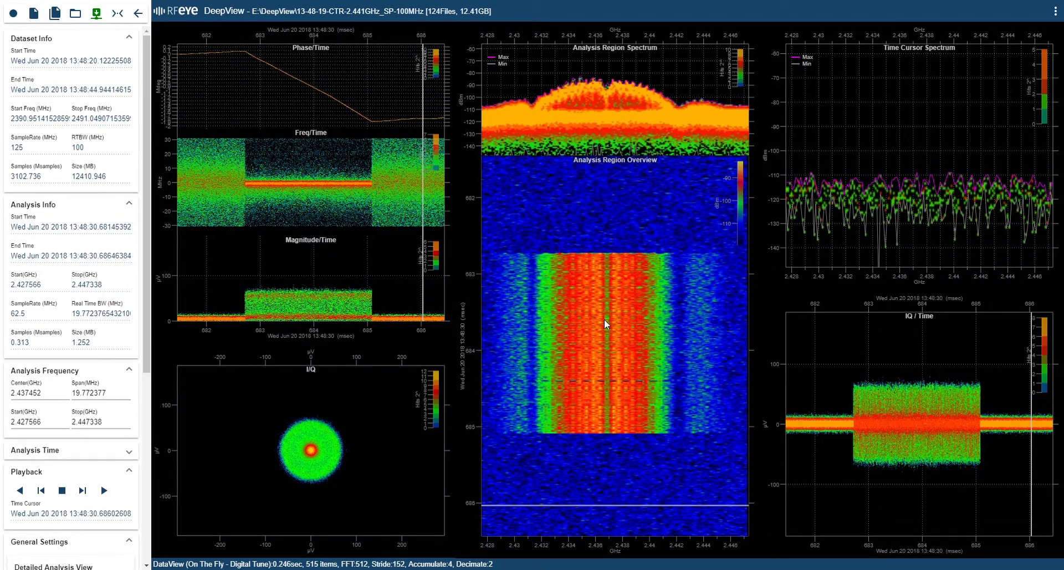
mouse_move(607, 367)
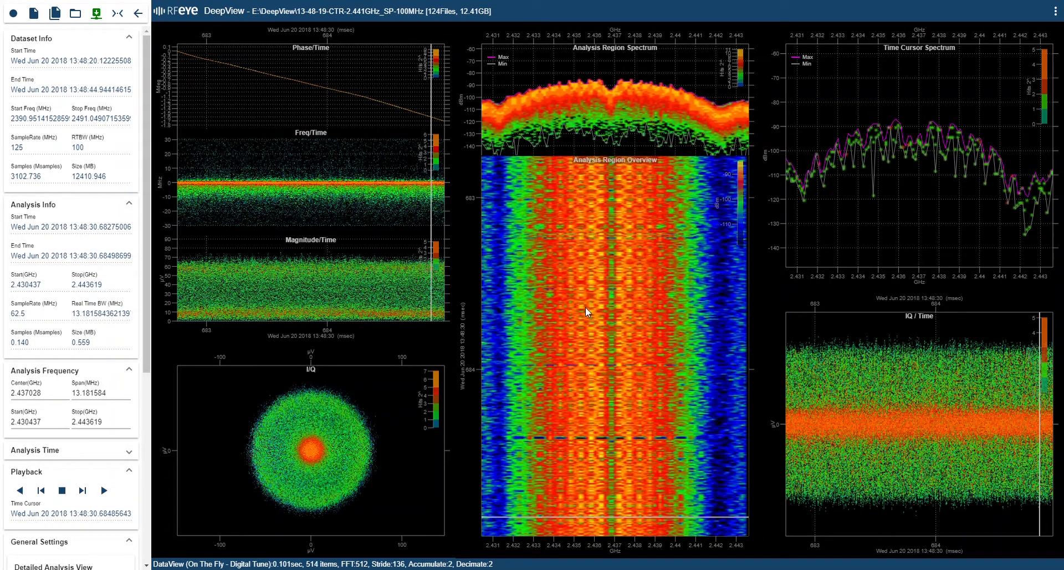
Export the zoomed 2.437 GHz burst's IQ with the default name as an xdat file
left_click(97, 13)
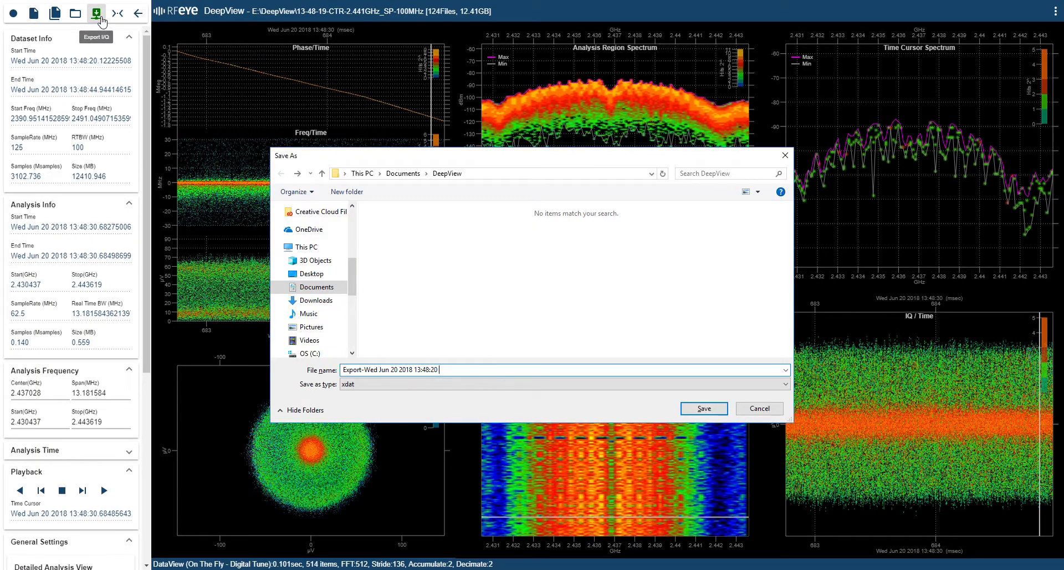
left_click(703, 408)
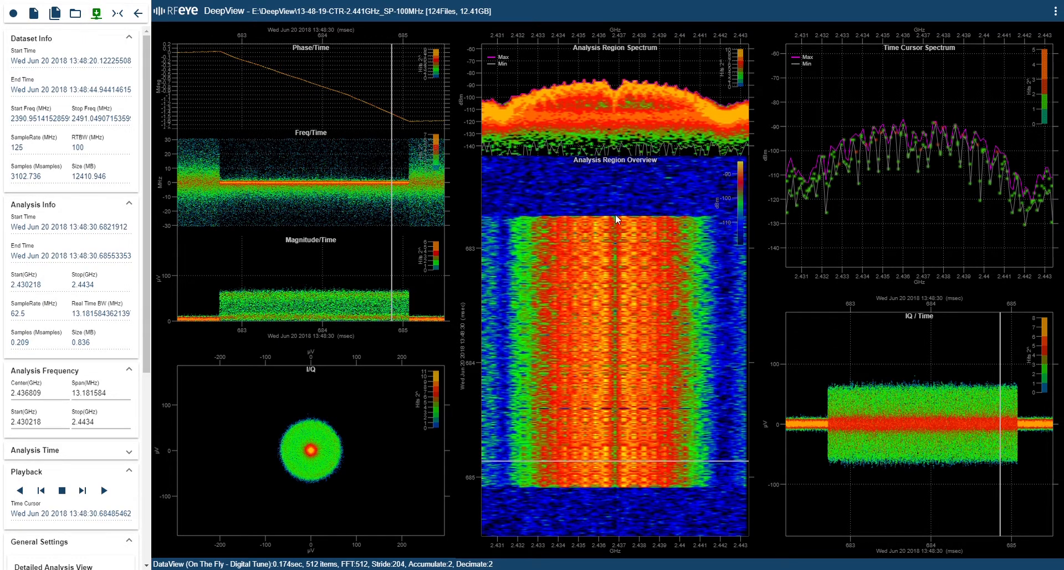
mouse_move(612, 165)
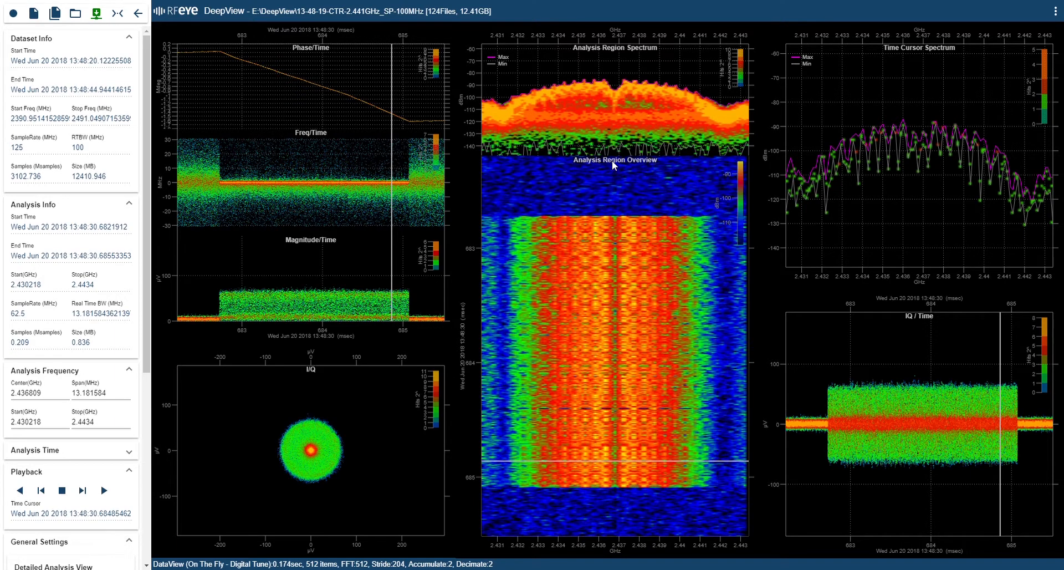
mouse_move(617, 524)
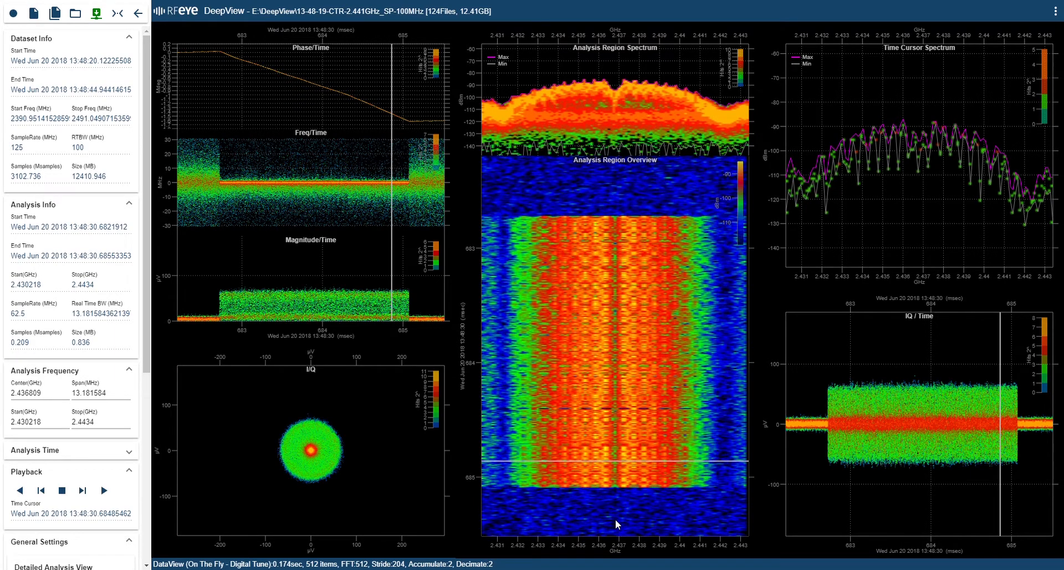
mouse_move(579, 386)
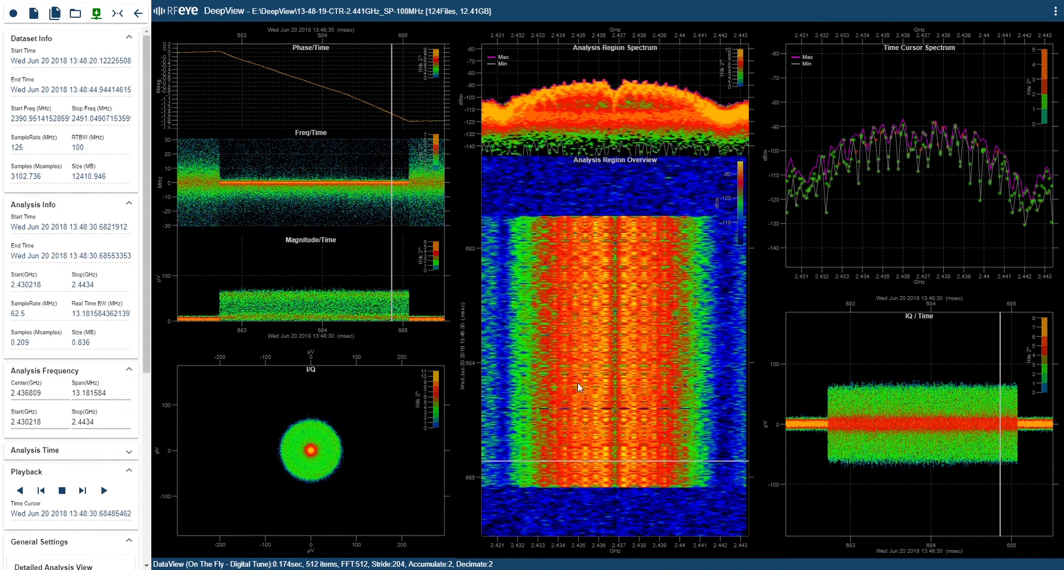
mouse_move(30, 317)
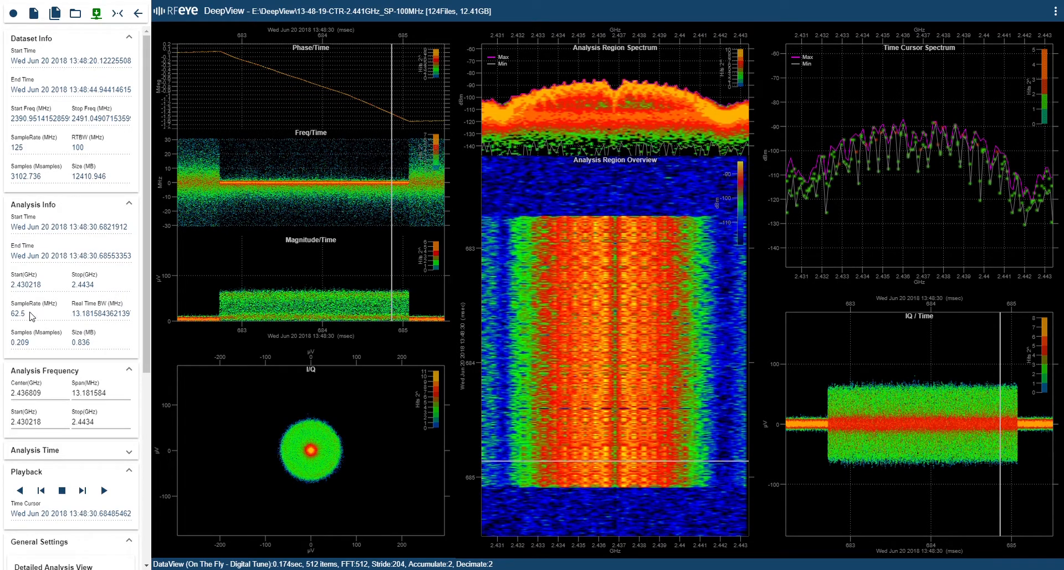